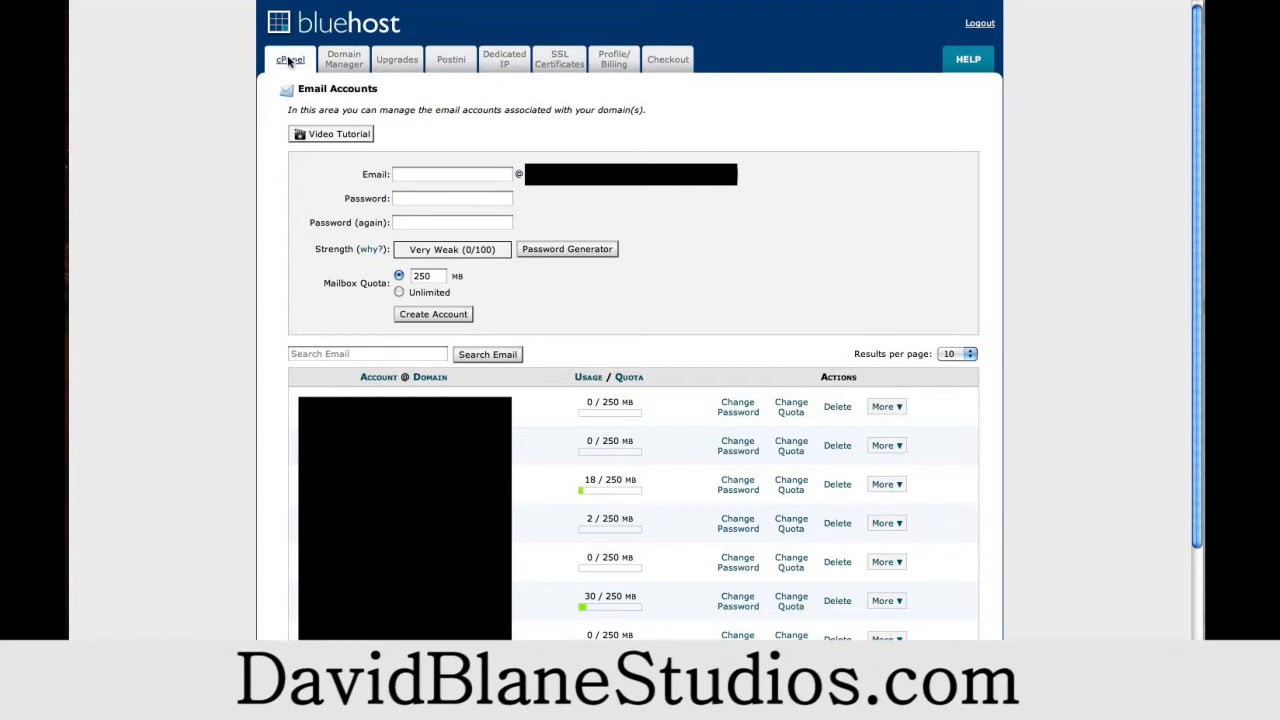
# Step: Go to the cPanel Email Accounts area for the thestoryofmichael.com domain
pyautogui.click(290, 60)
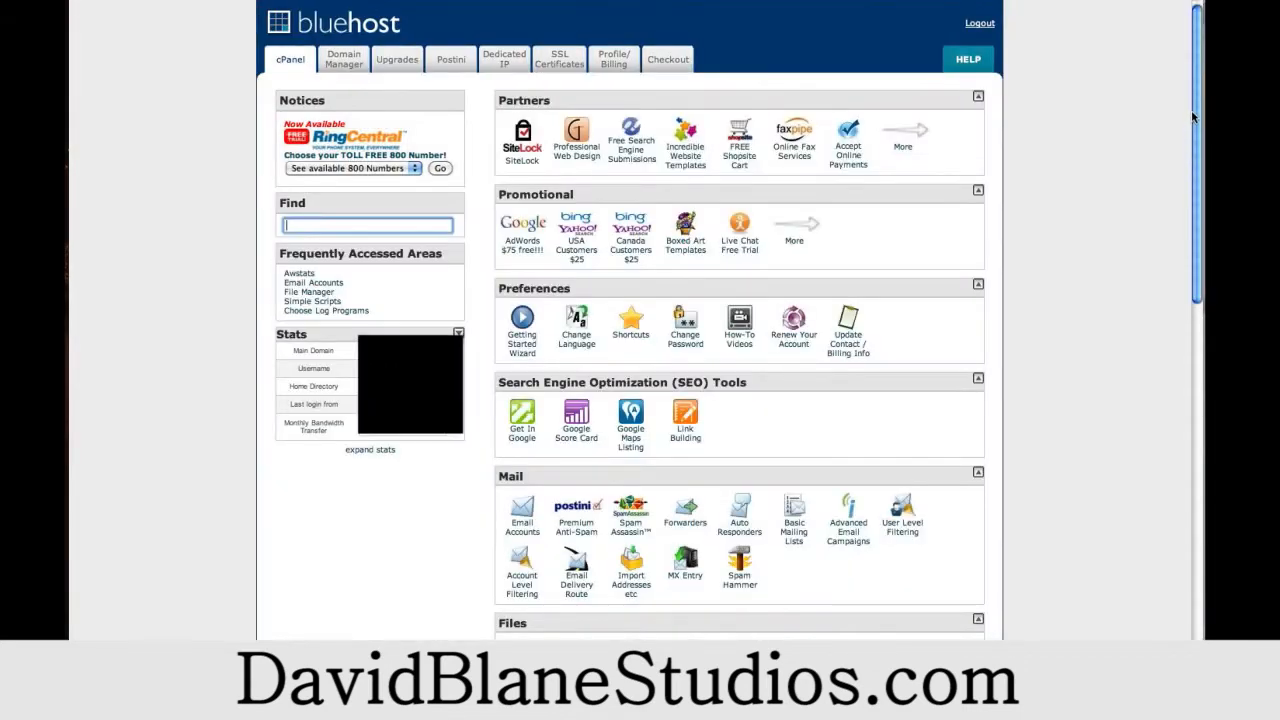
pyautogui.scroll(-3)
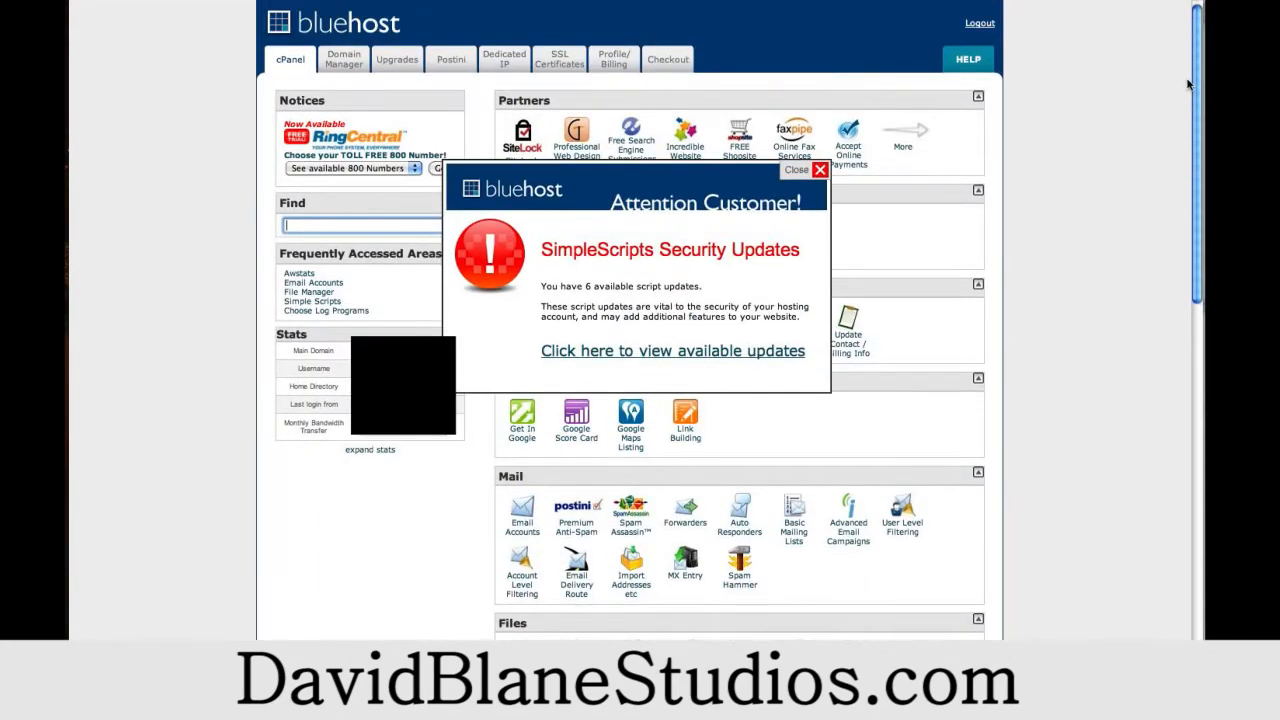
pyautogui.scroll(-3)
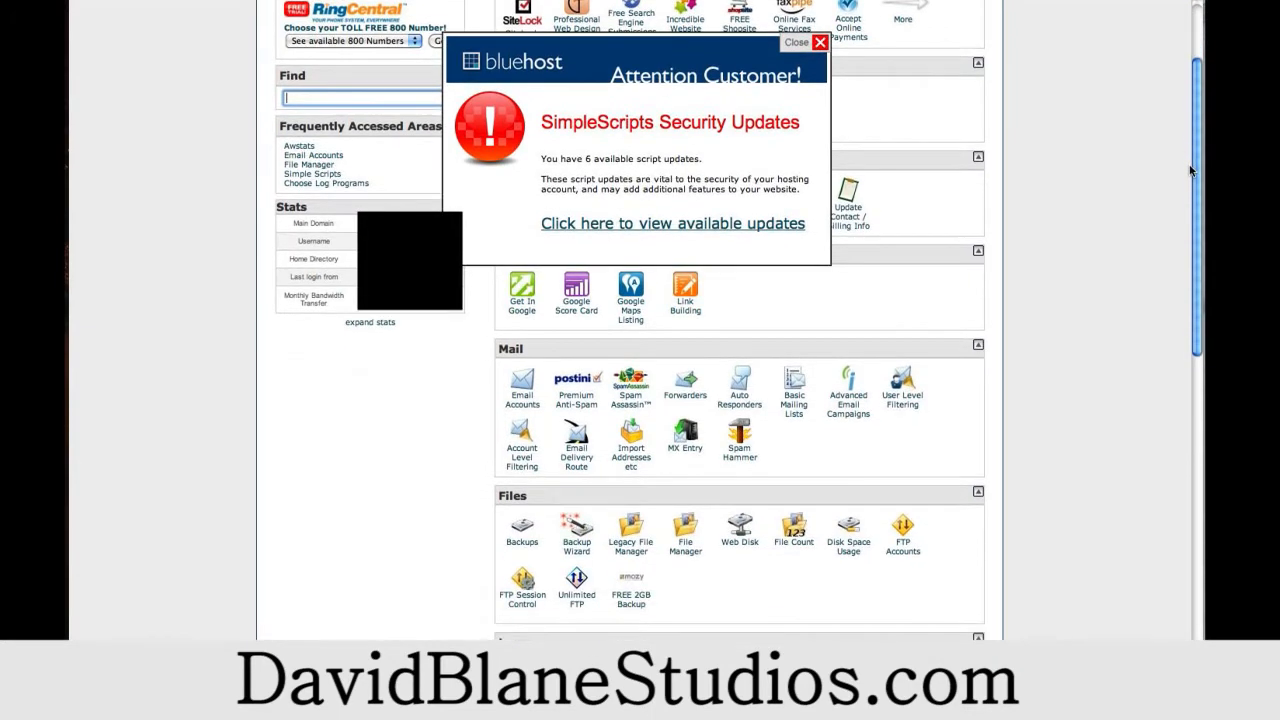
pyautogui.scroll(-3)
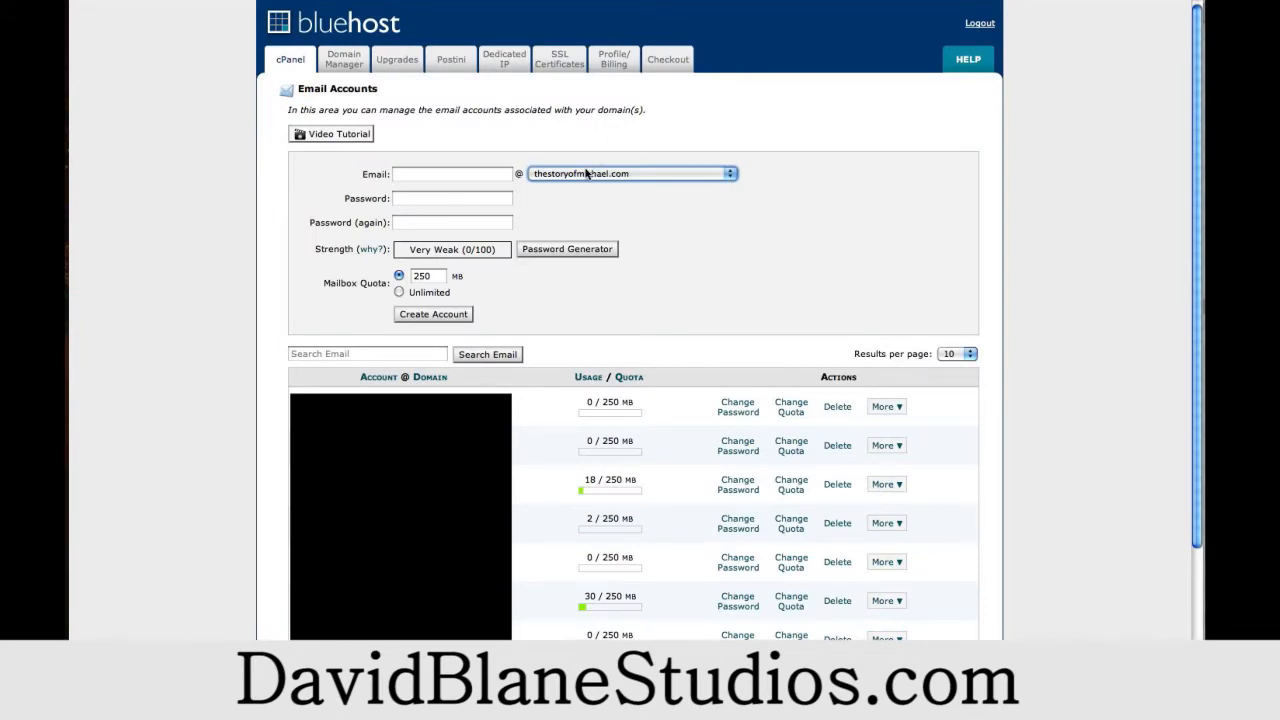
pyautogui.moveTo(542, 192)
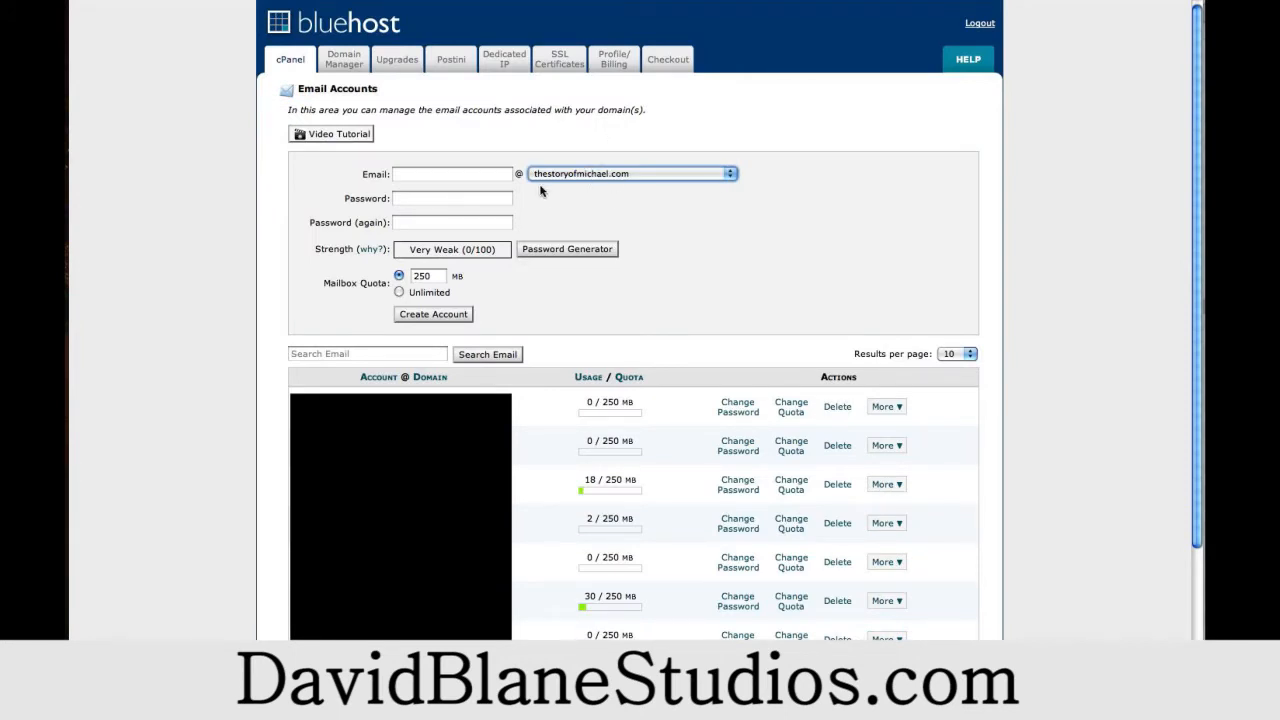
pyautogui.click(452, 172)
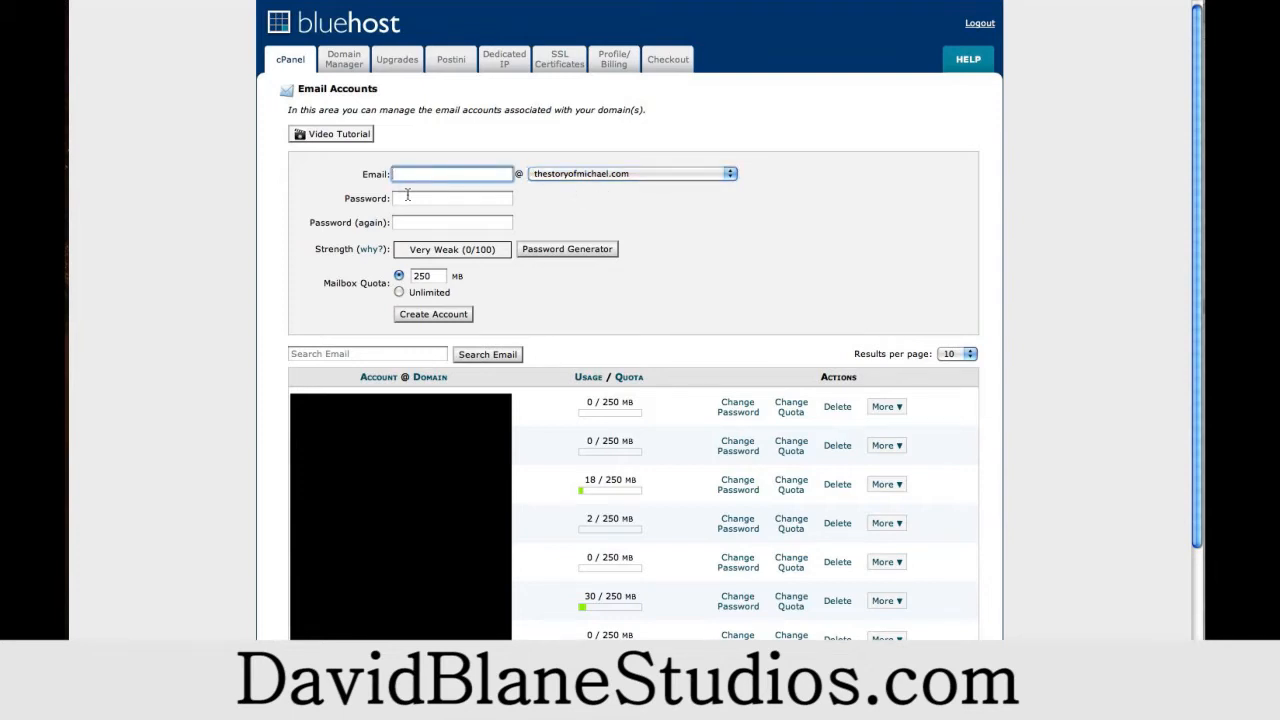
pyautogui.click(452, 198)
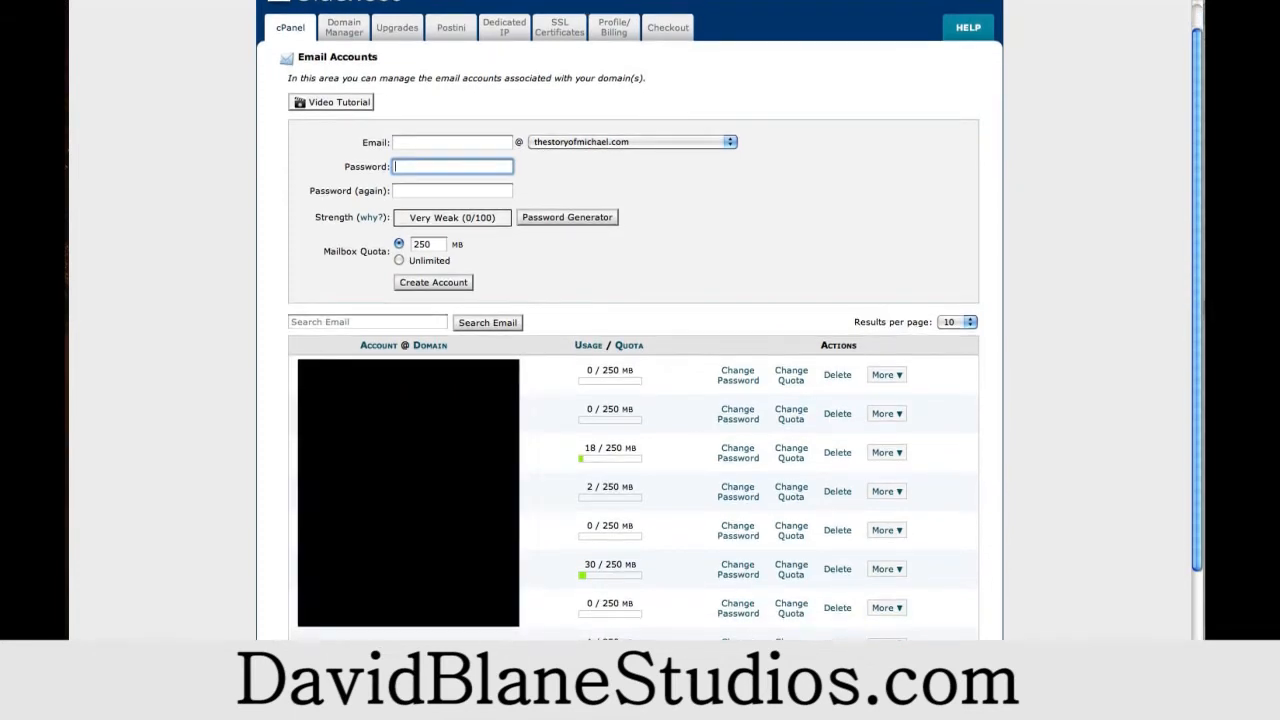
pyautogui.scroll(-3)
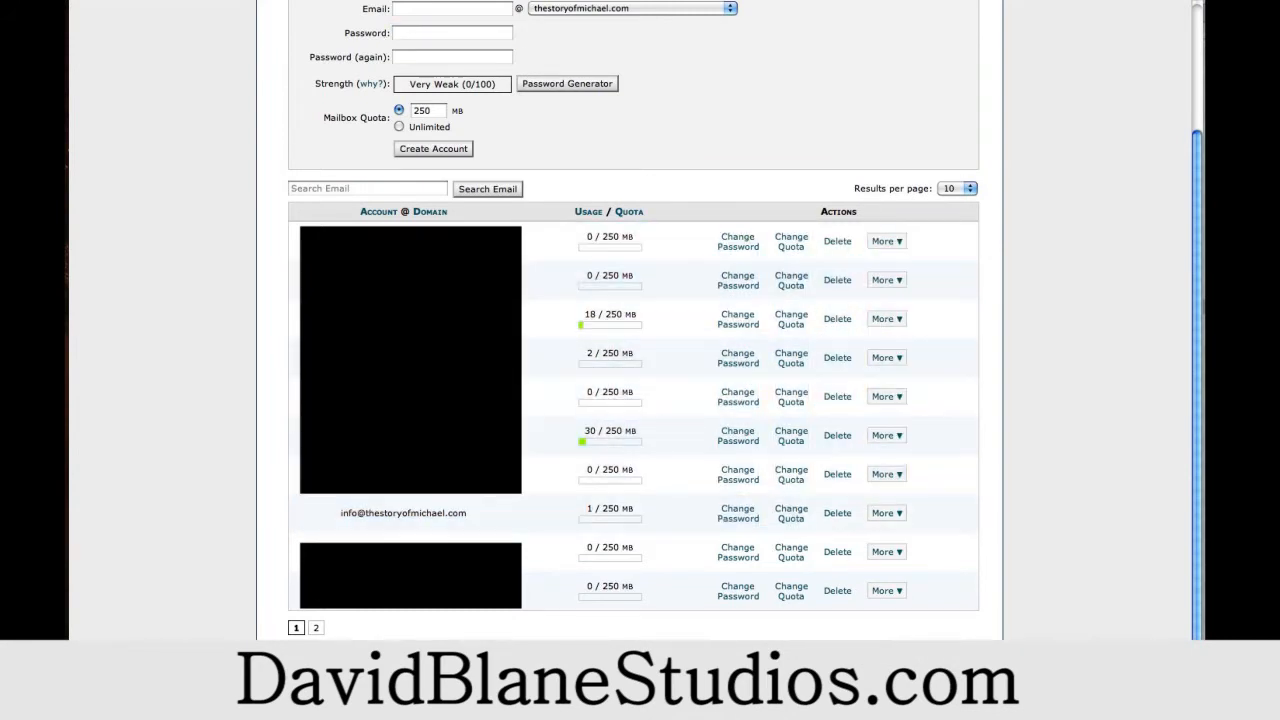
pyautogui.doubleClick(402, 512)
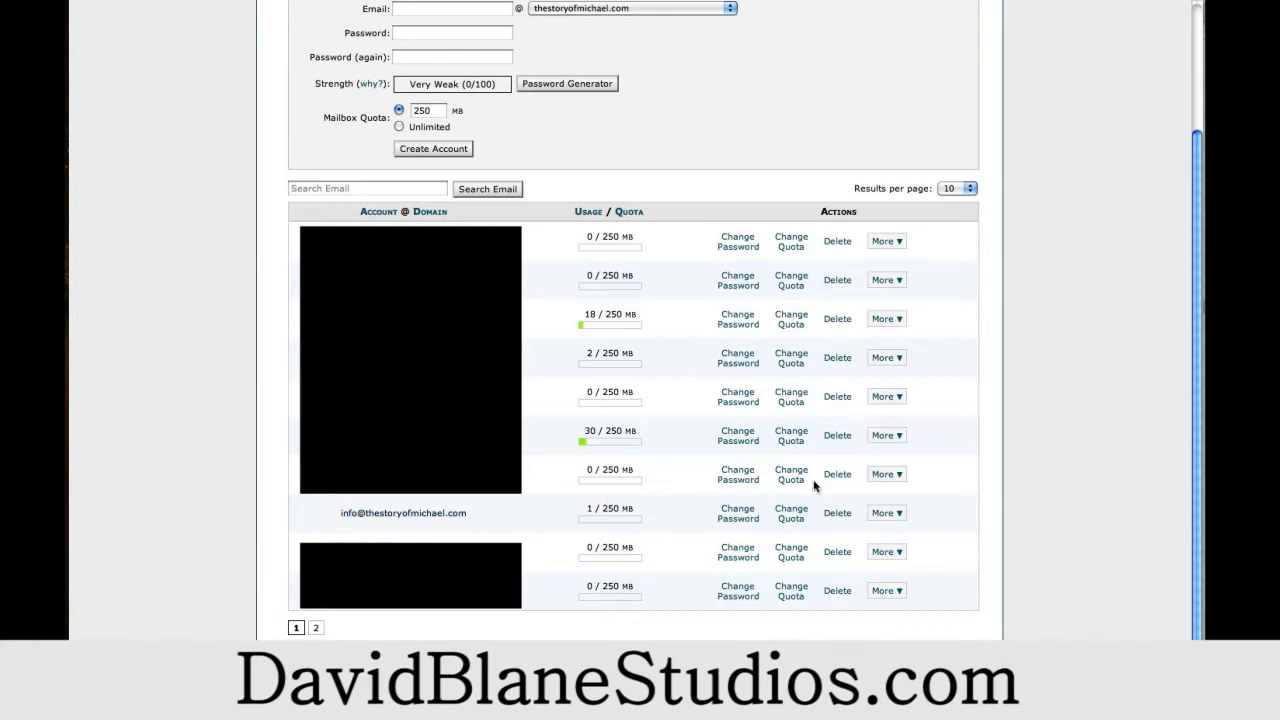
pyautogui.click(886, 512)
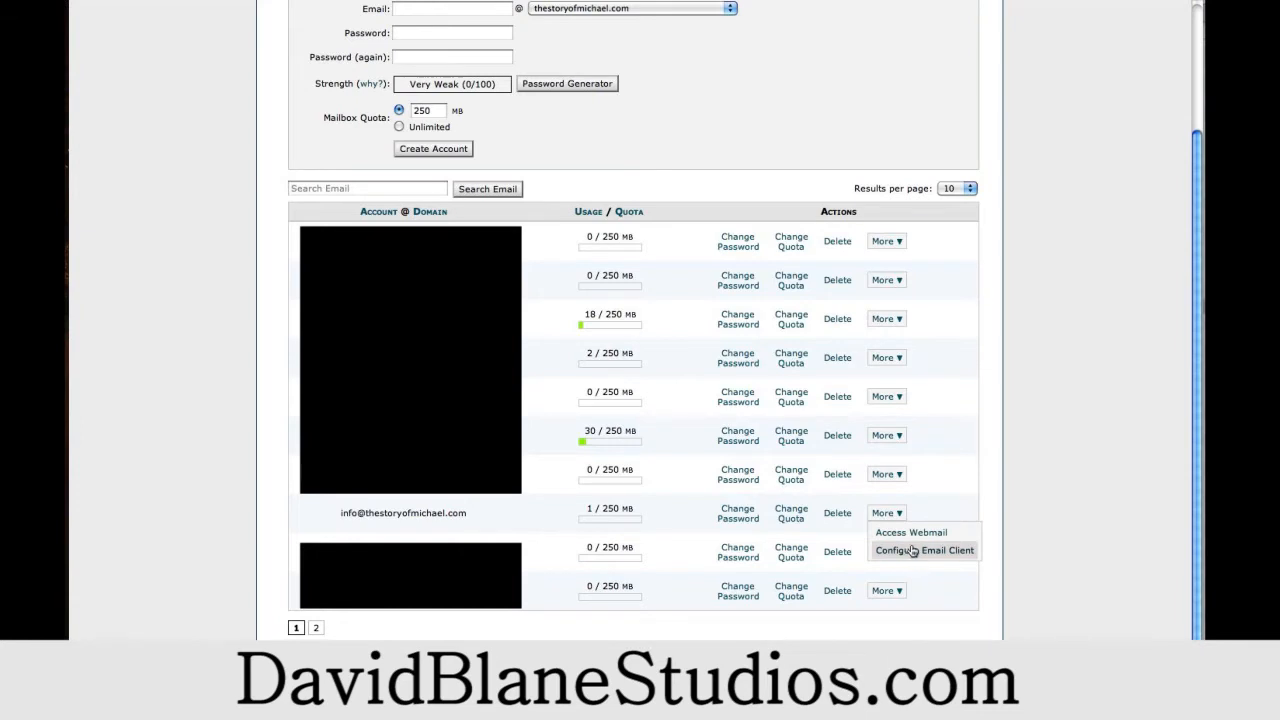
pyautogui.click(924, 550)
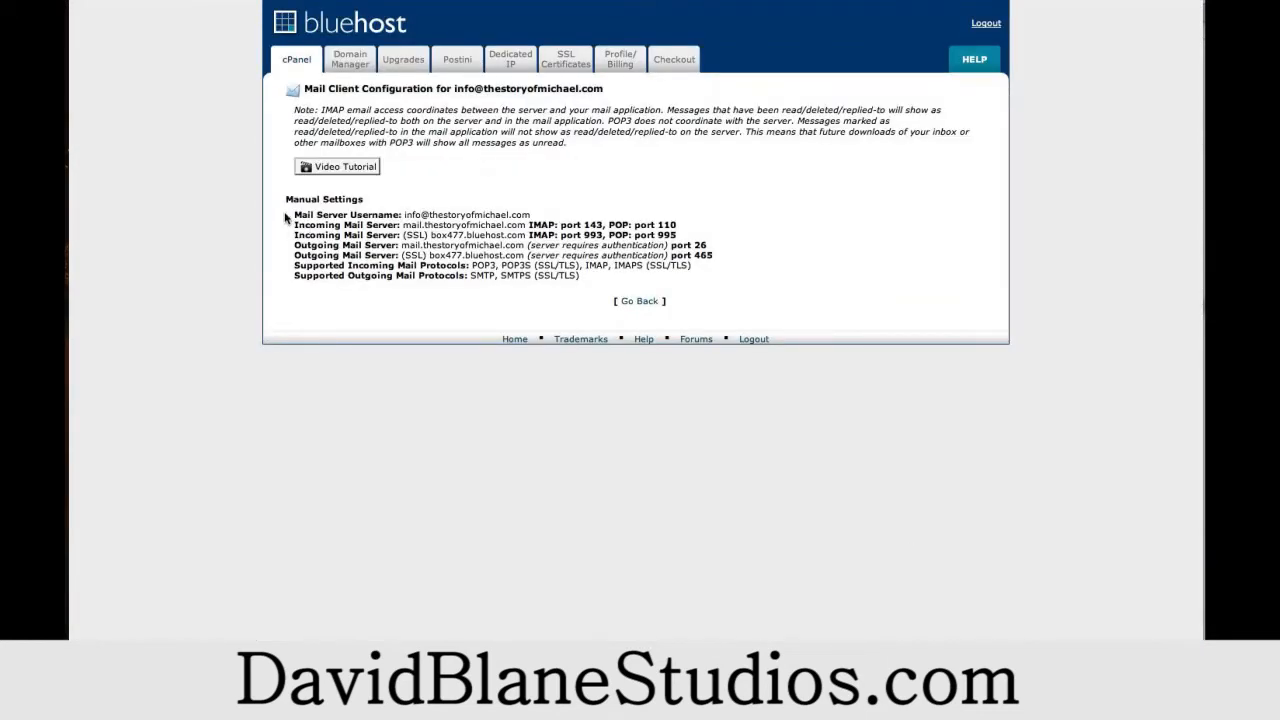
pyautogui.moveTo(296, 216); pyautogui.dragTo(660, 256)
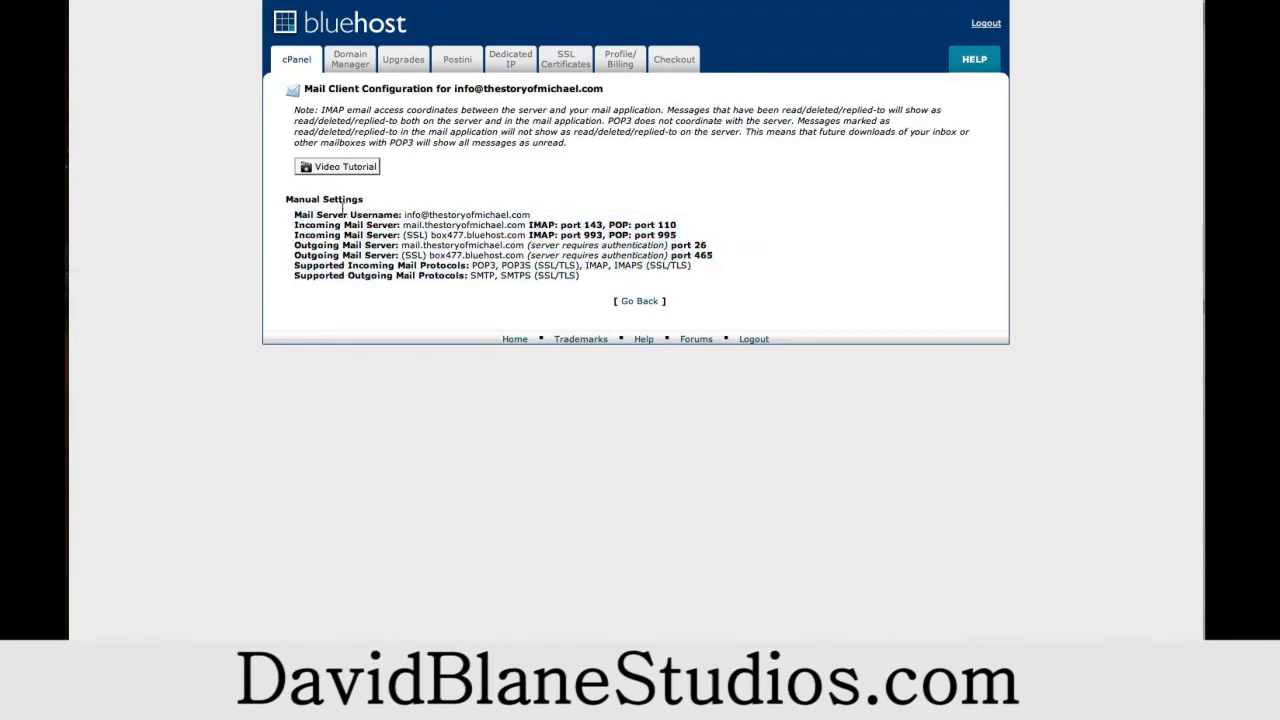
pyautogui.moveTo(292, 214); pyautogui.dragTo(712, 276)
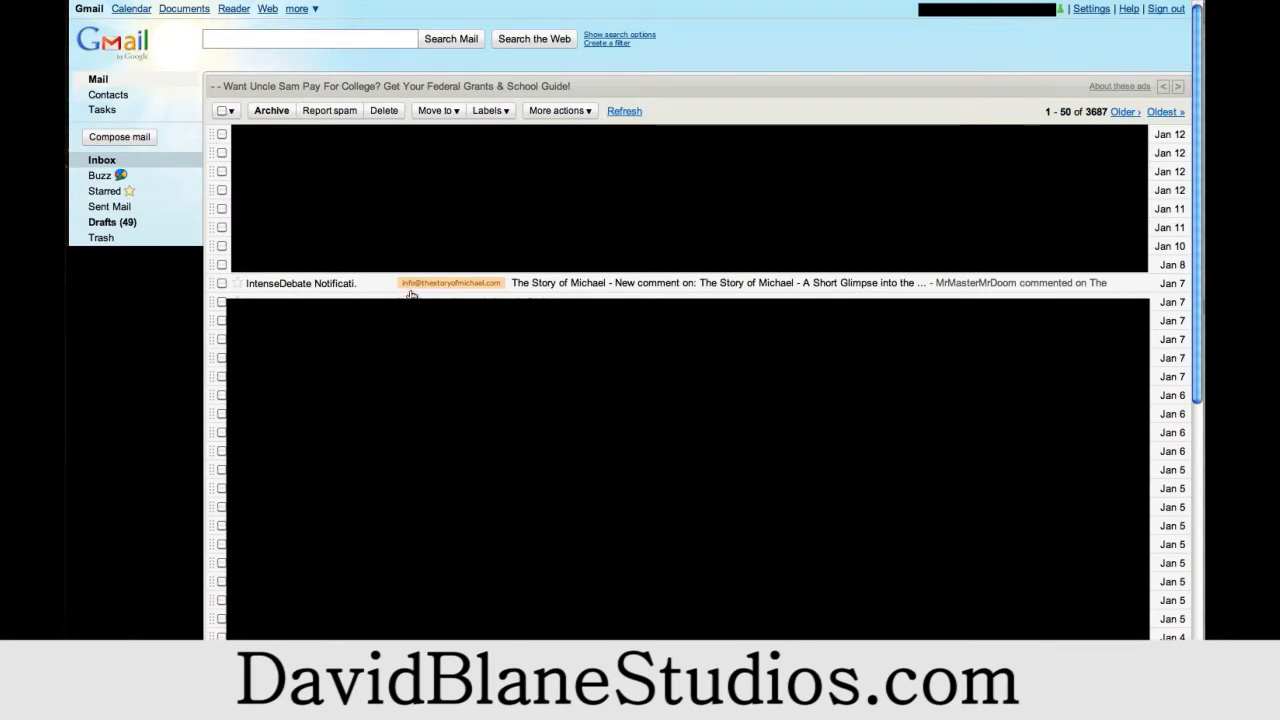
pyautogui.moveTo(412, 294)
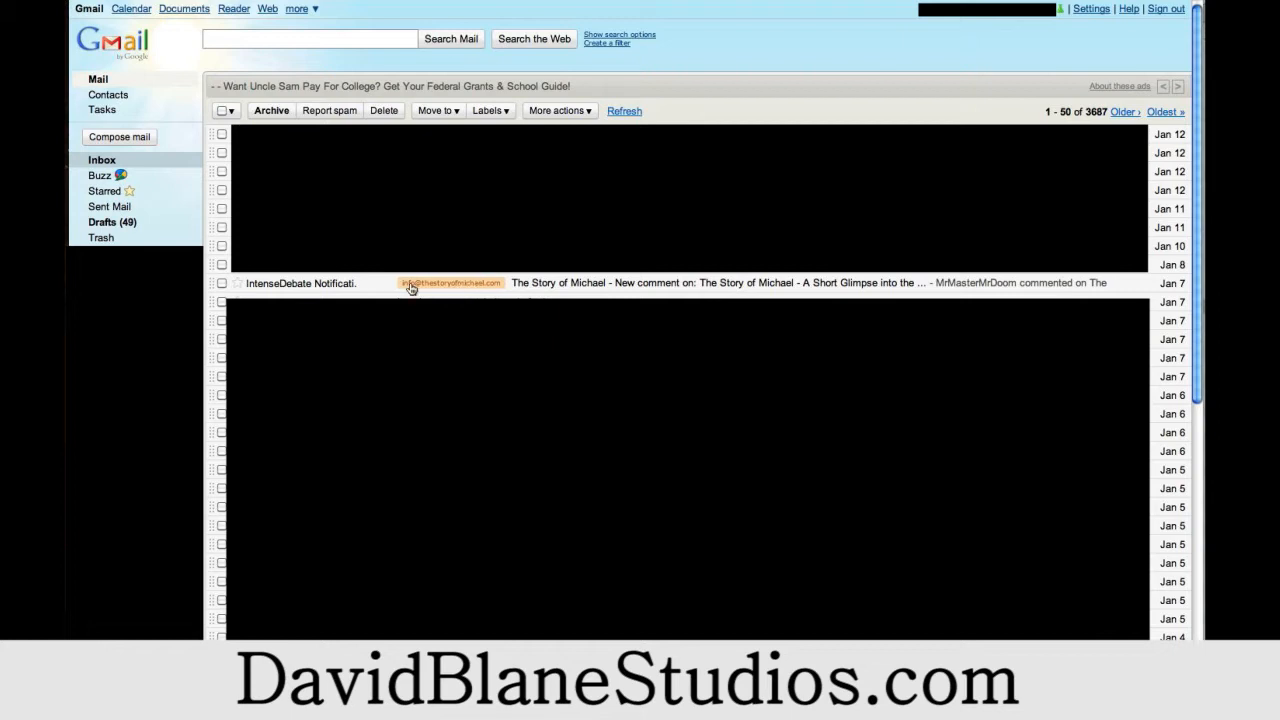
pyautogui.moveTo(432, 292)
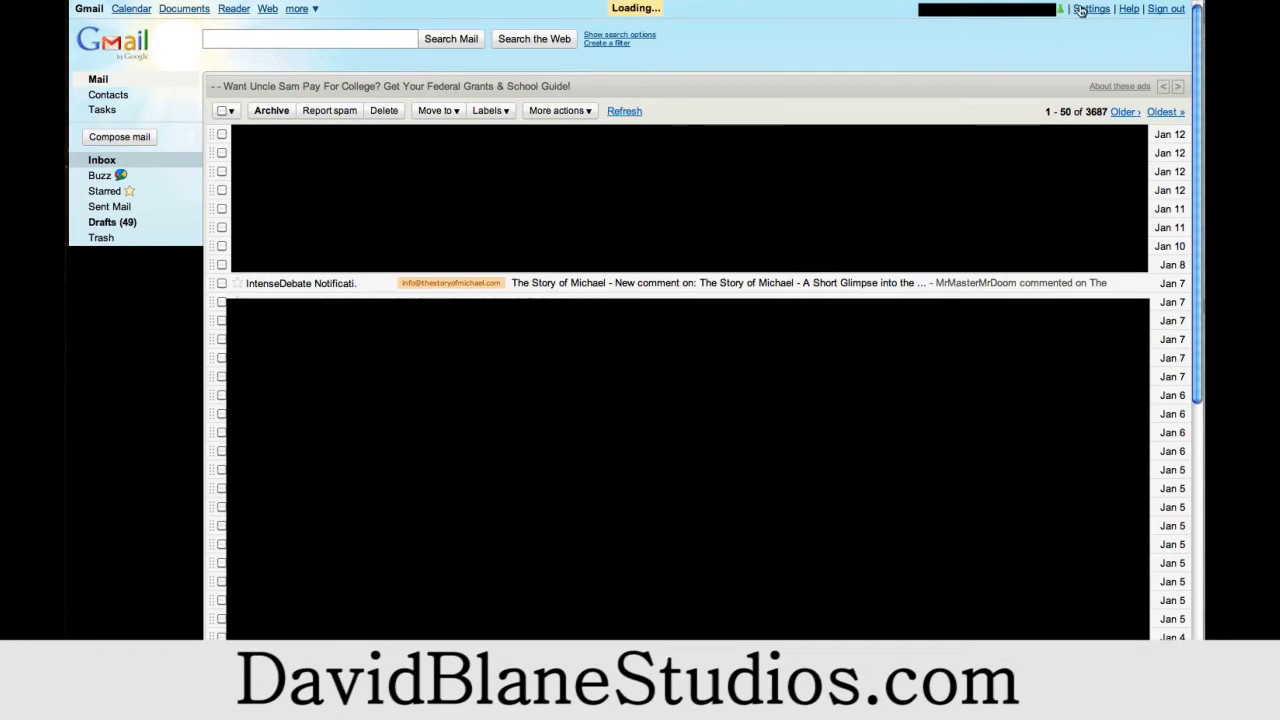
# Step: Open Gmail settings at the Accounts and Import section
pyautogui.click(1092, 8)
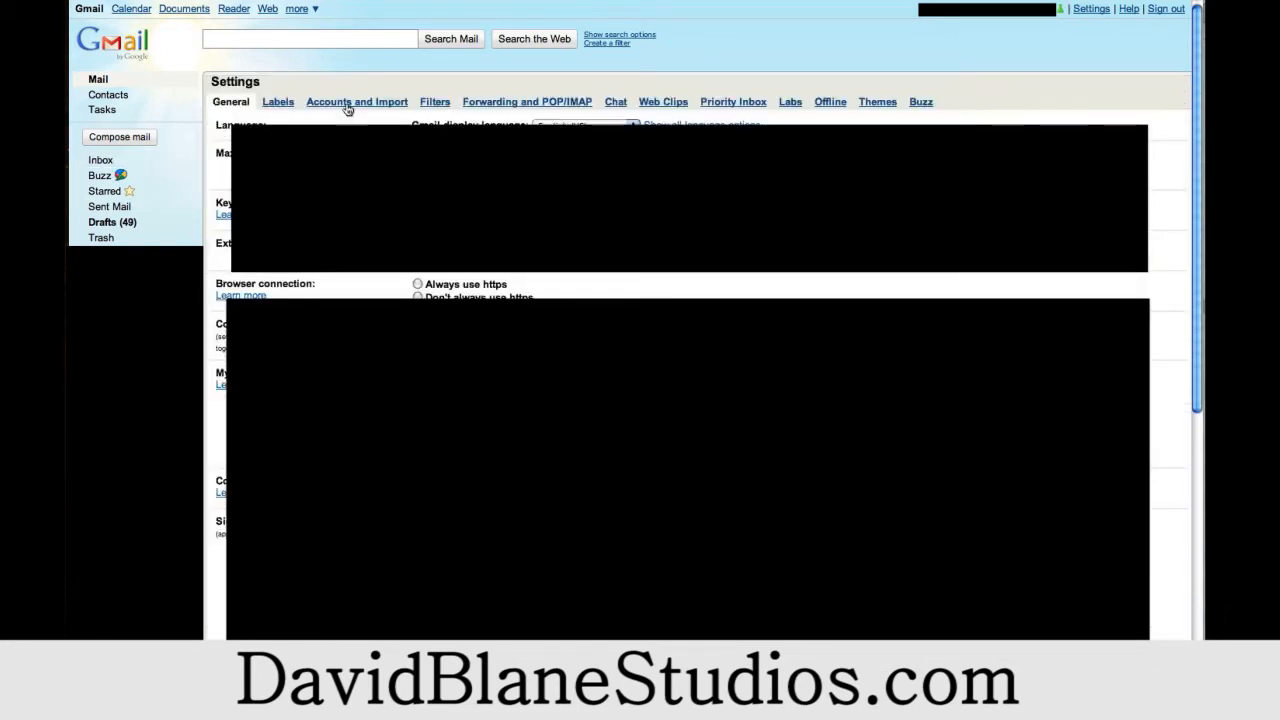
pyautogui.click(356, 100)
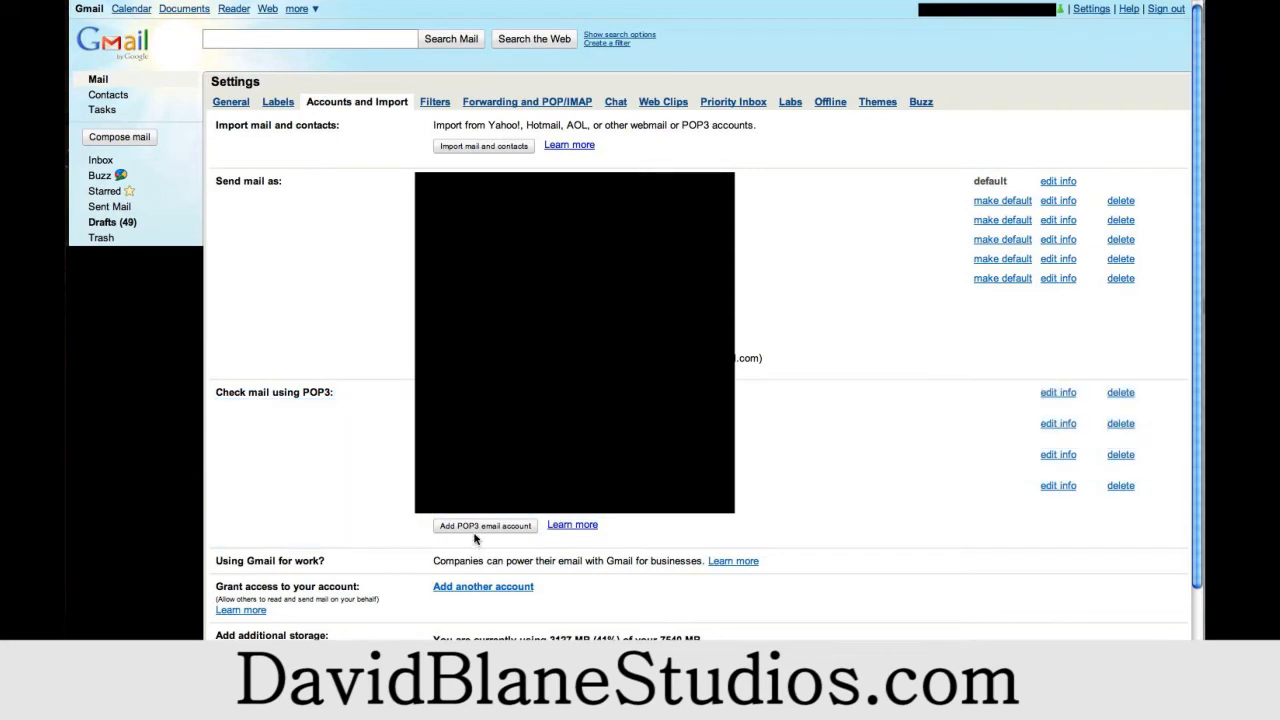
pyautogui.moveTo(470, 536)
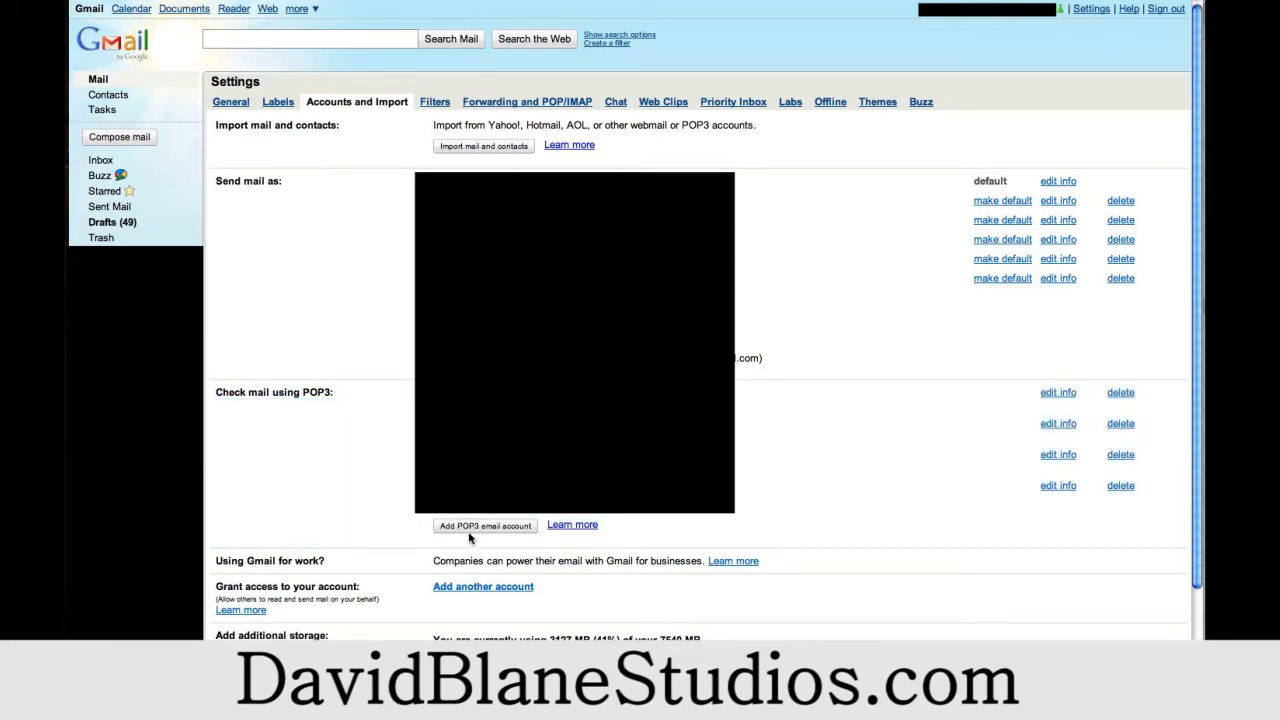
pyautogui.click(484, 524)
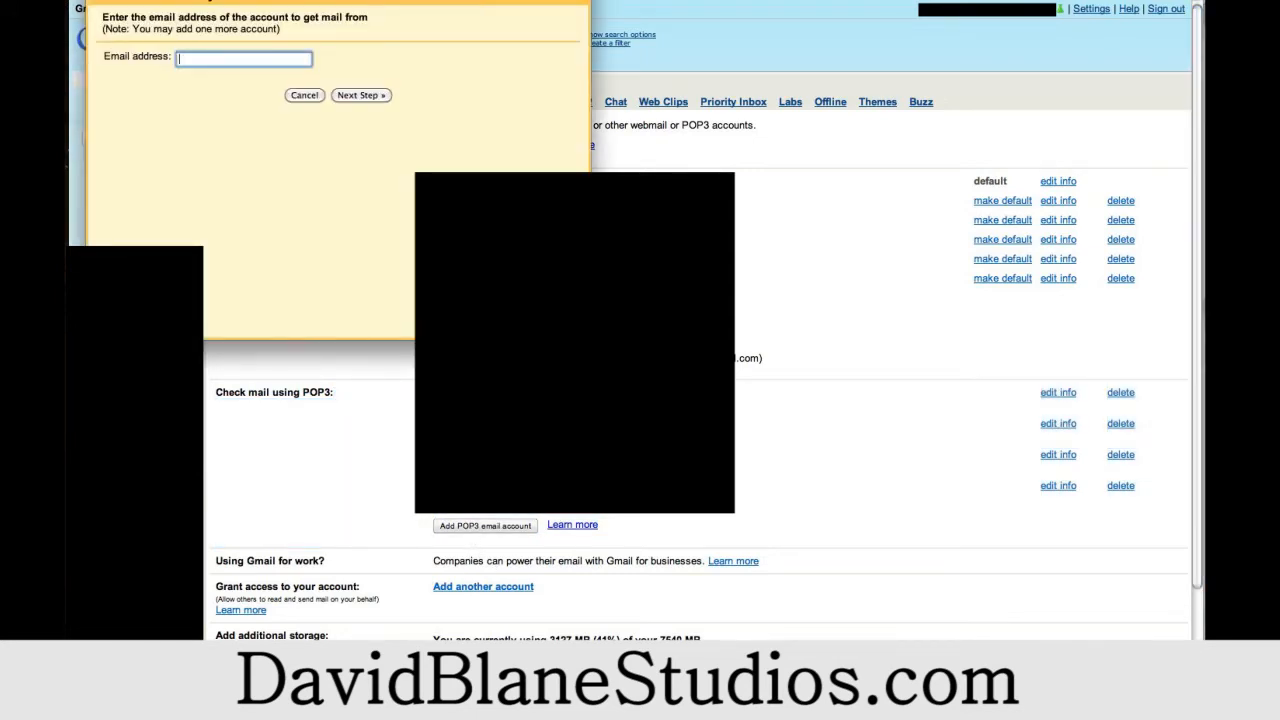
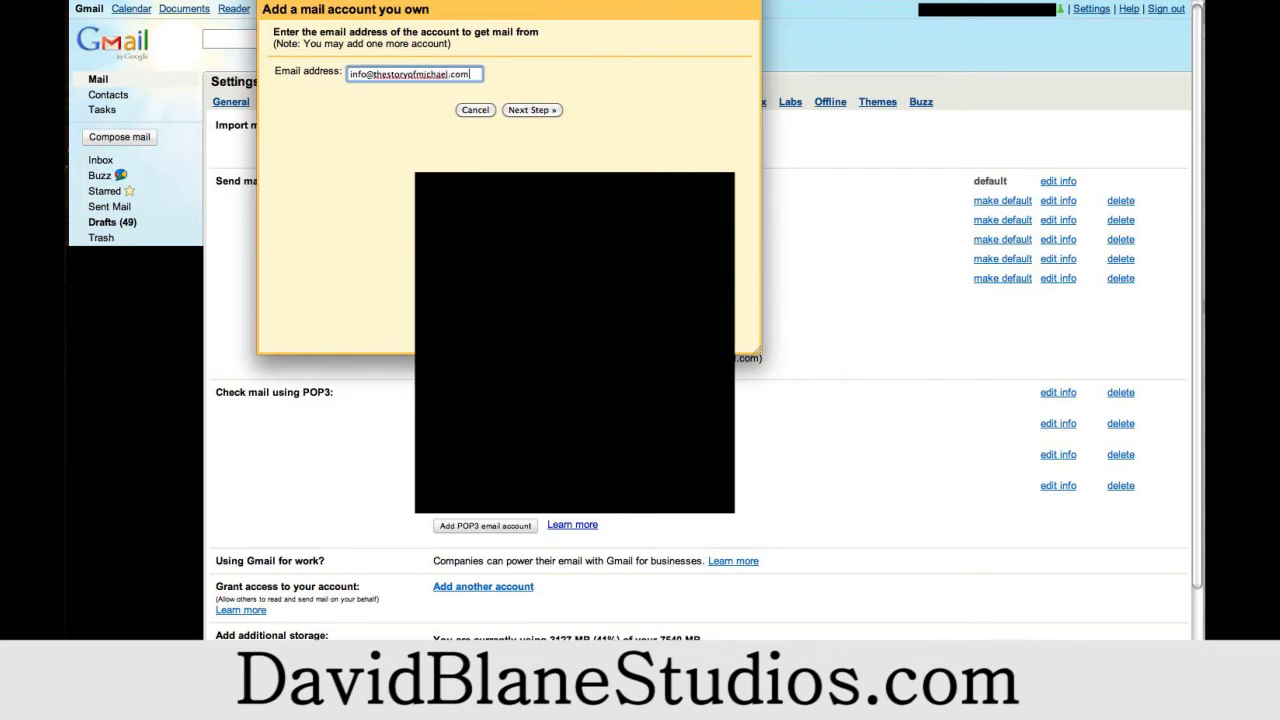
pyautogui.click(532, 110)
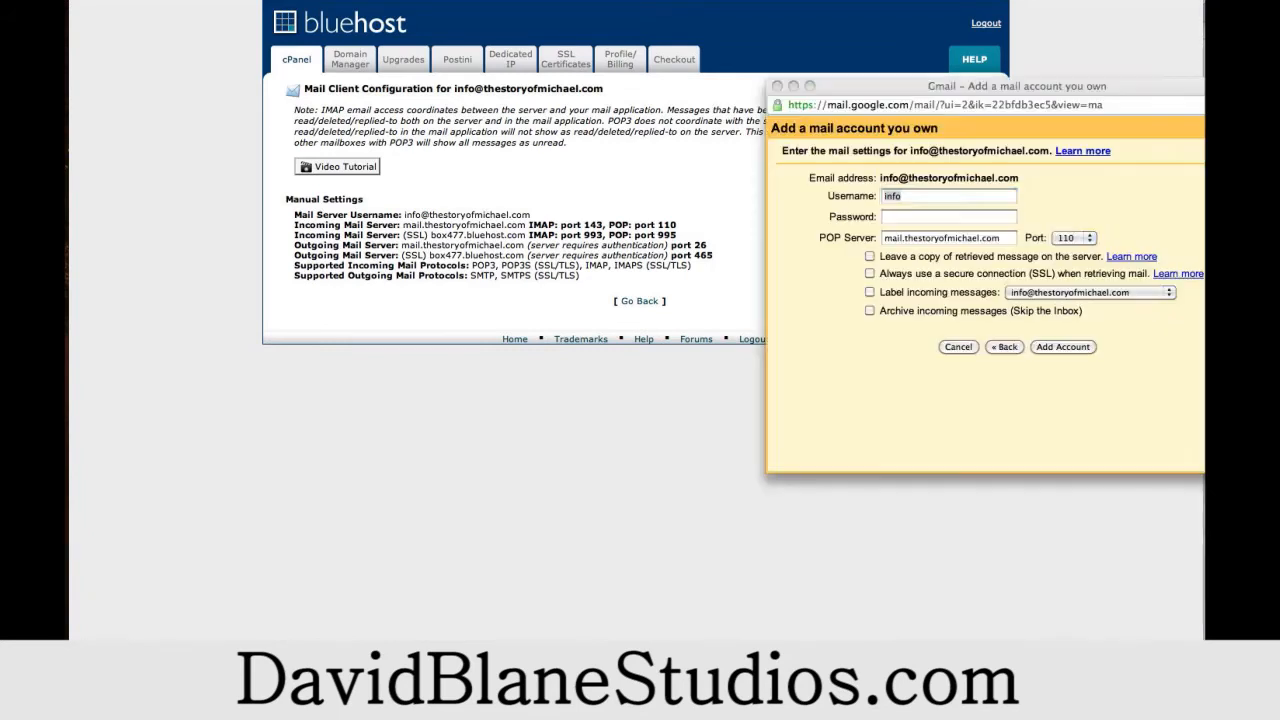
pyautogui.click(948, 196)
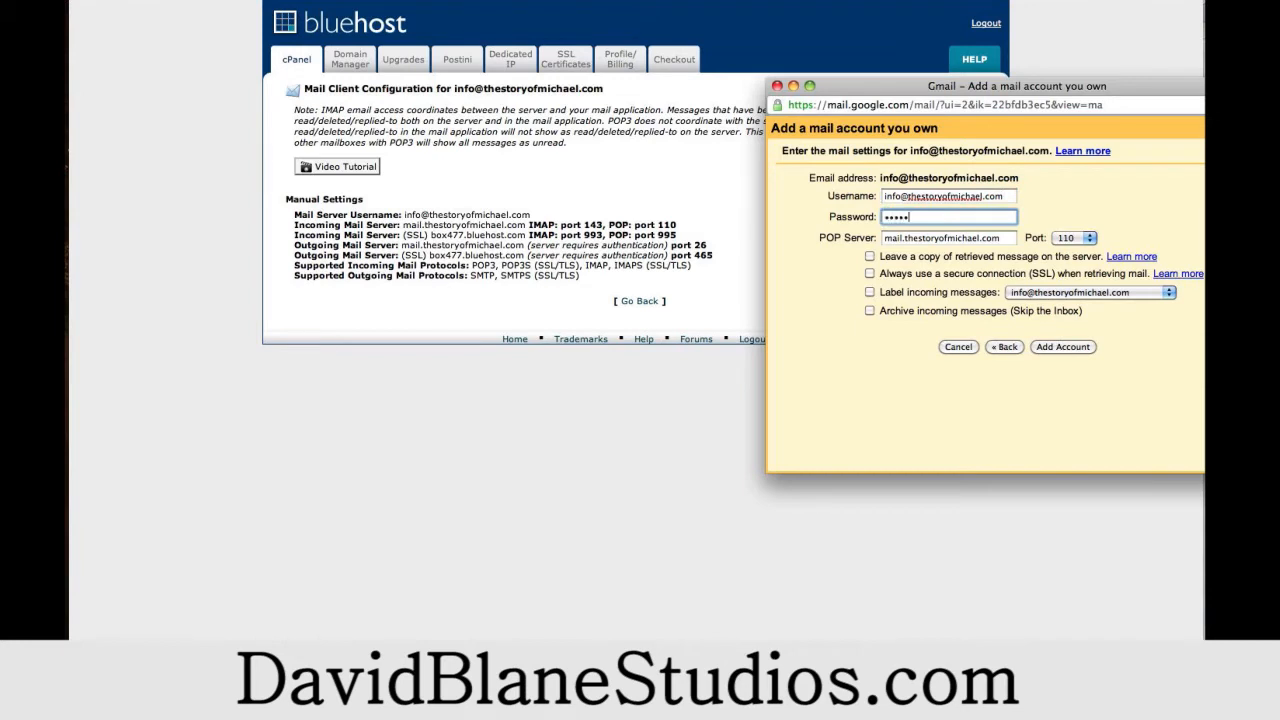
pyautogui.write('••••••')
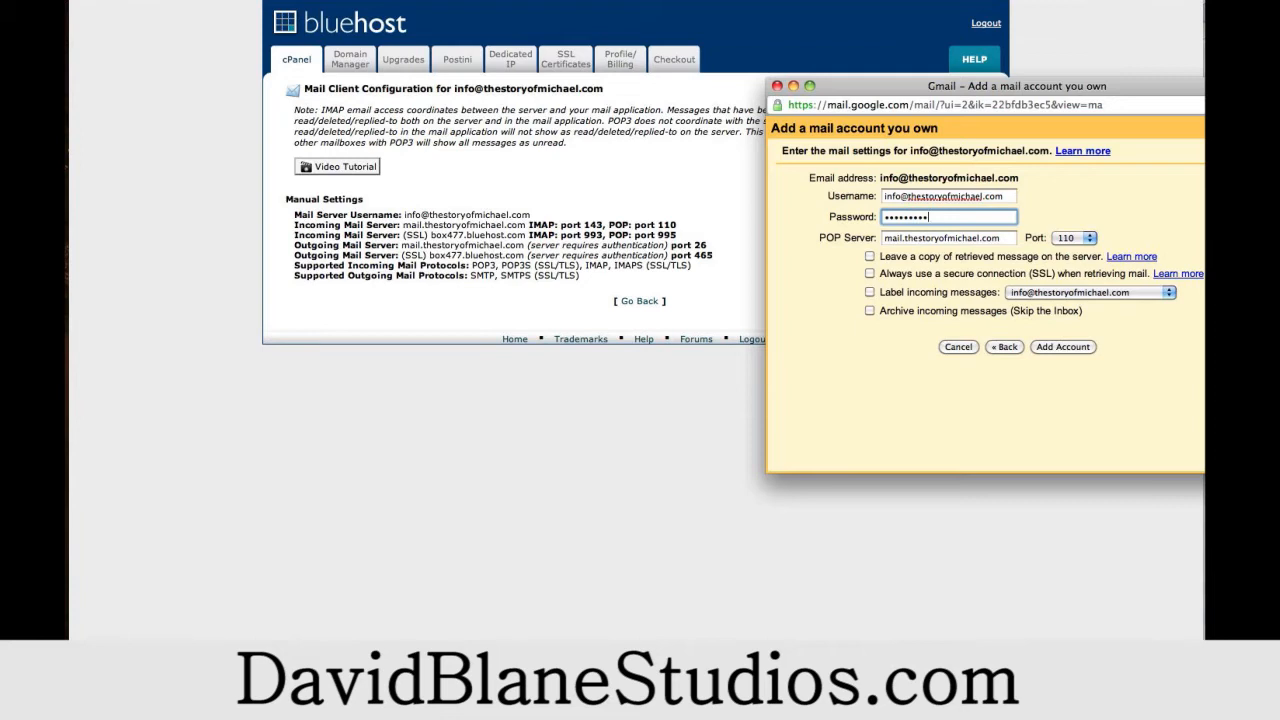
pyautogui.moveTo(936, 236)
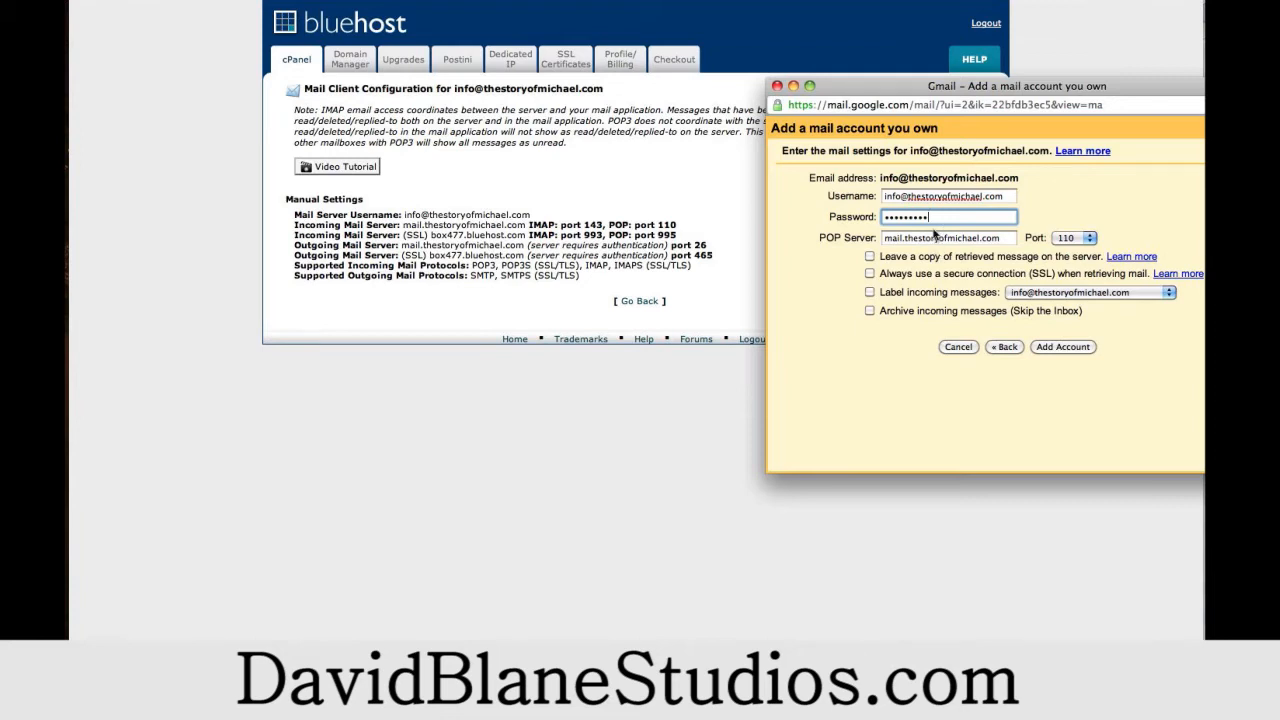
pyautogui.moveTo(1040, 236)
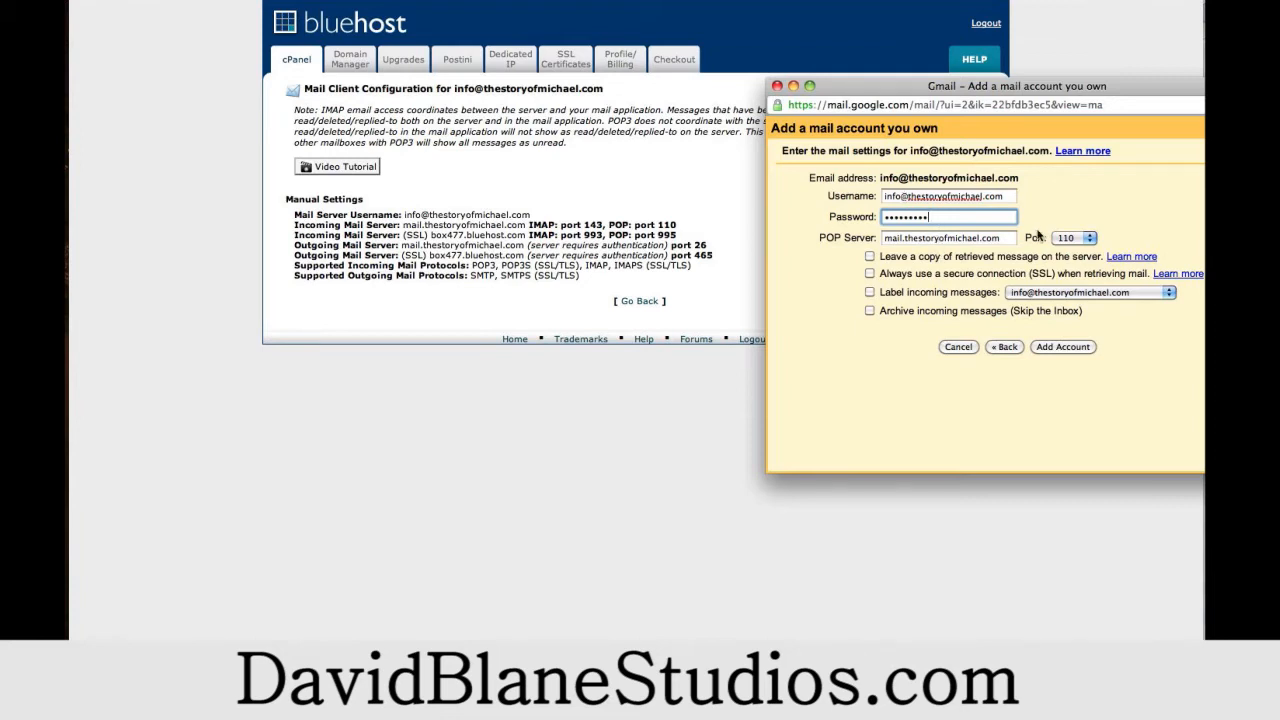
pyautogui.moveTo(940, 258)
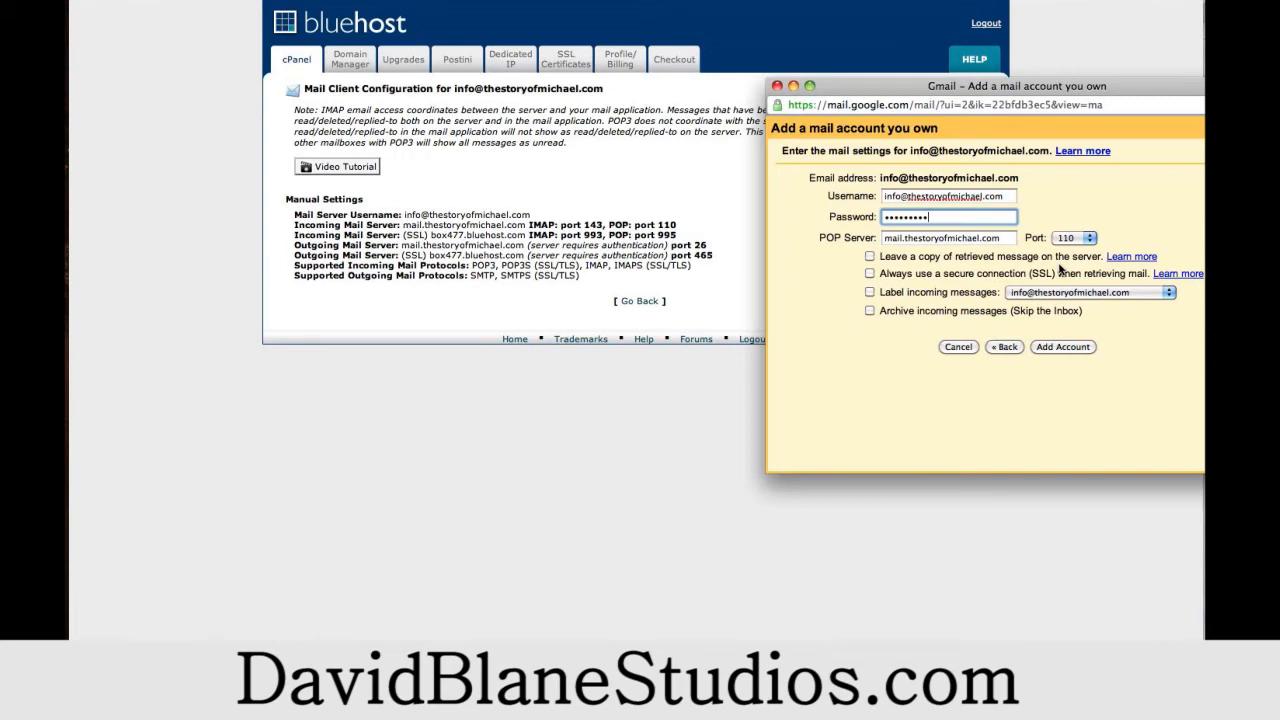
pyautogui.moveTo(1088, 282)
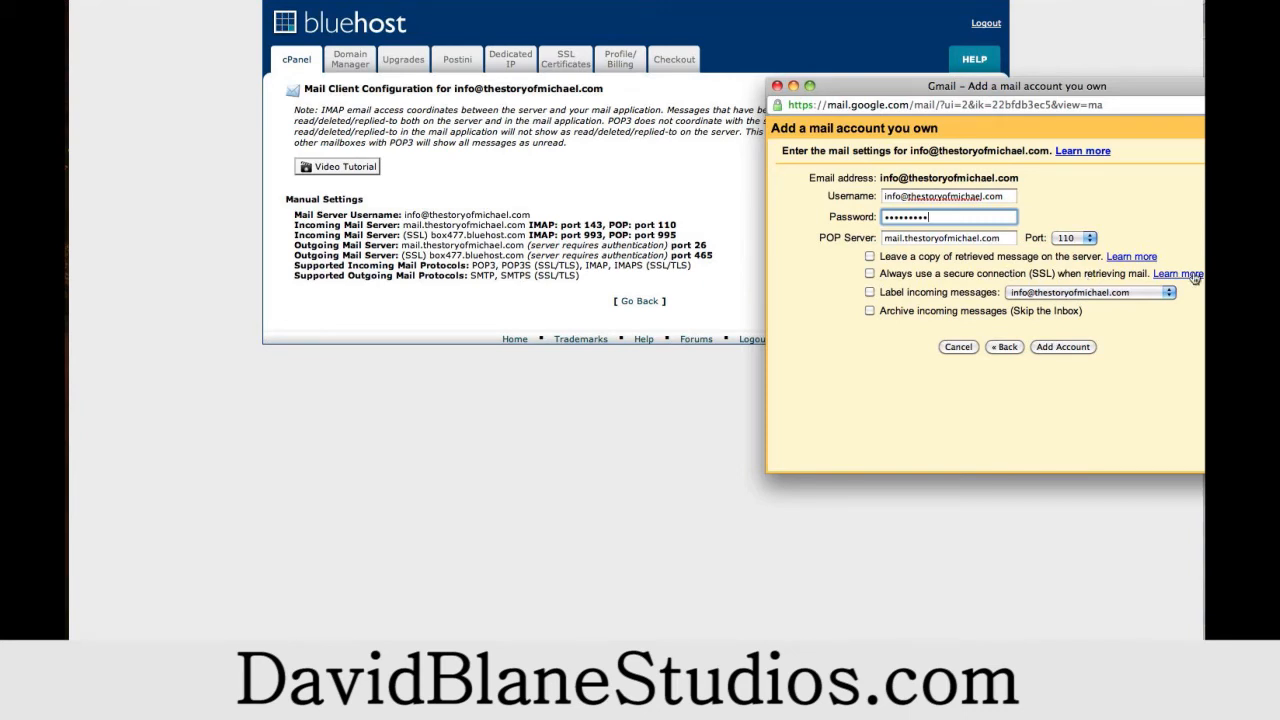
pyautogui.moveTo(1012, 292)
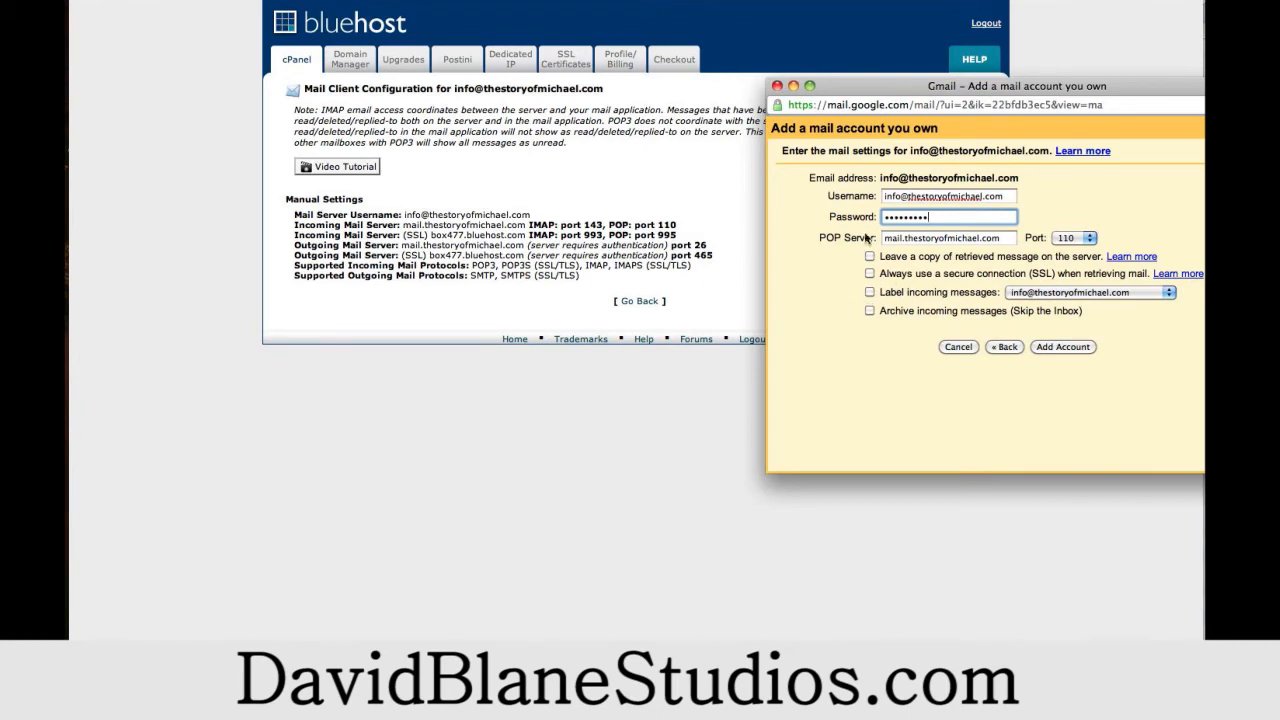
pyautogui.moveTo(852, 308)
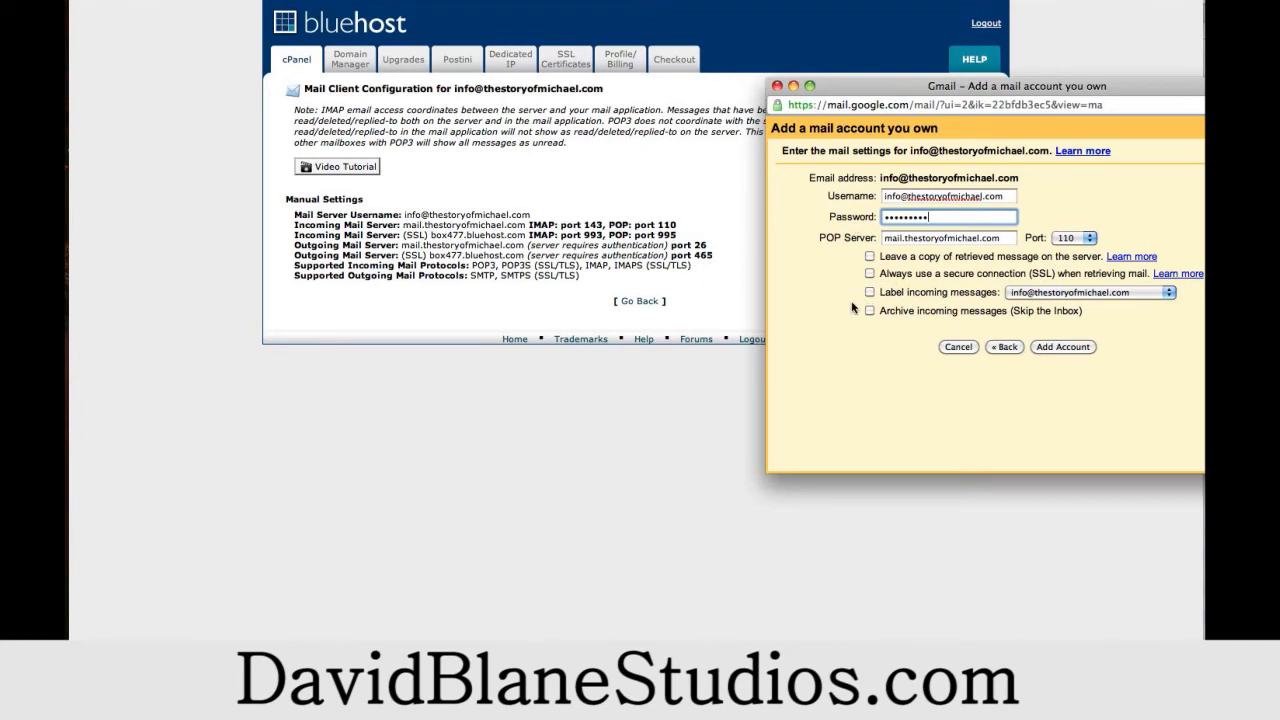
pyautogui.click(870, 292)
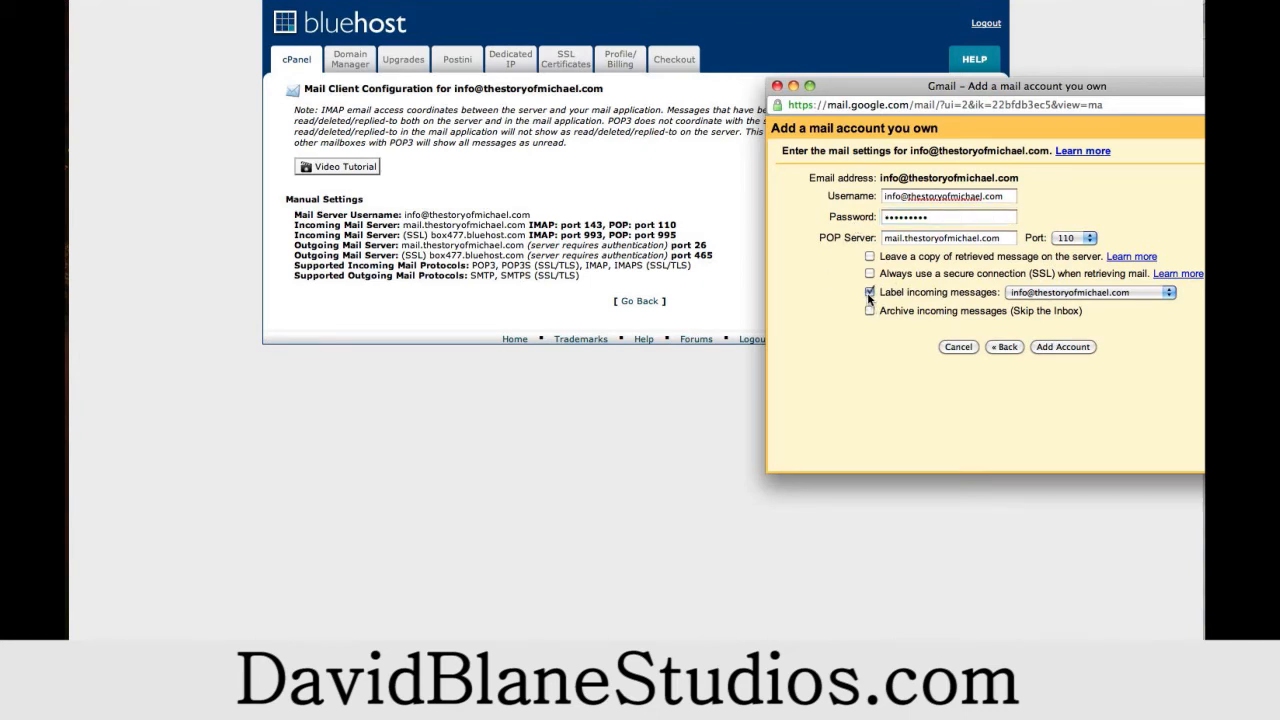
pyautogui.click(870, 292)
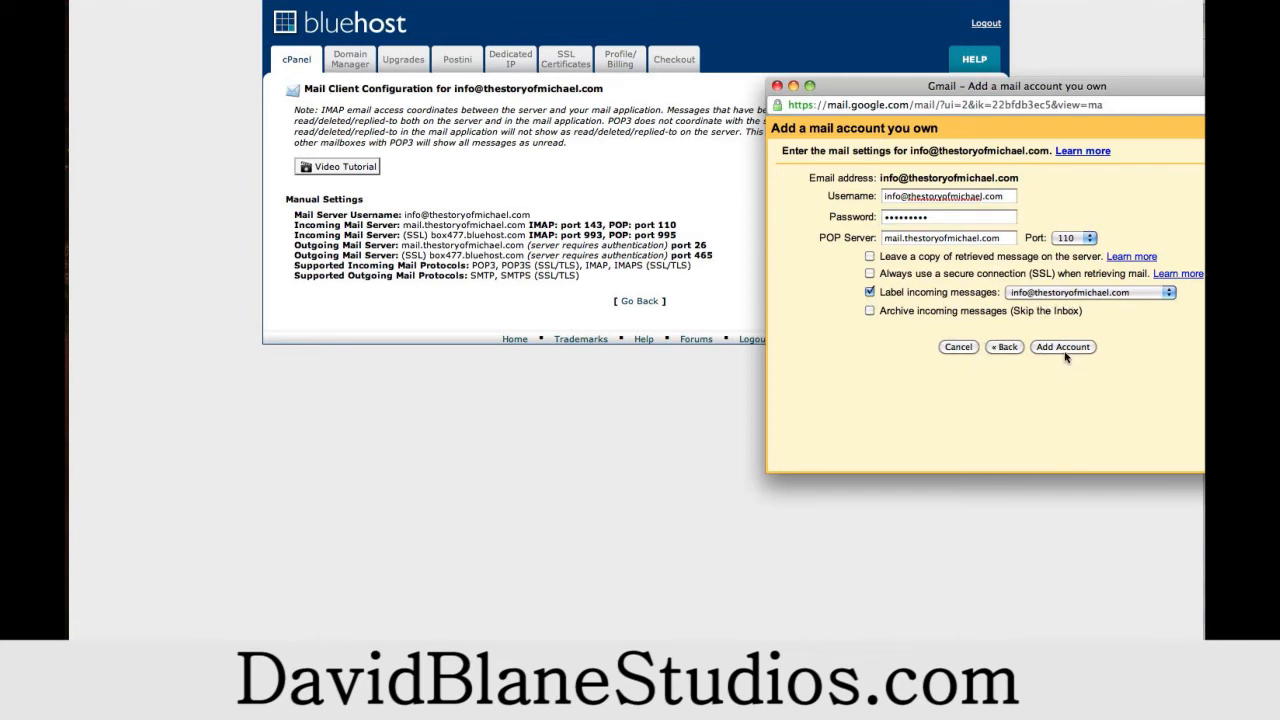
pyautogui.moveTo(1064, 356)
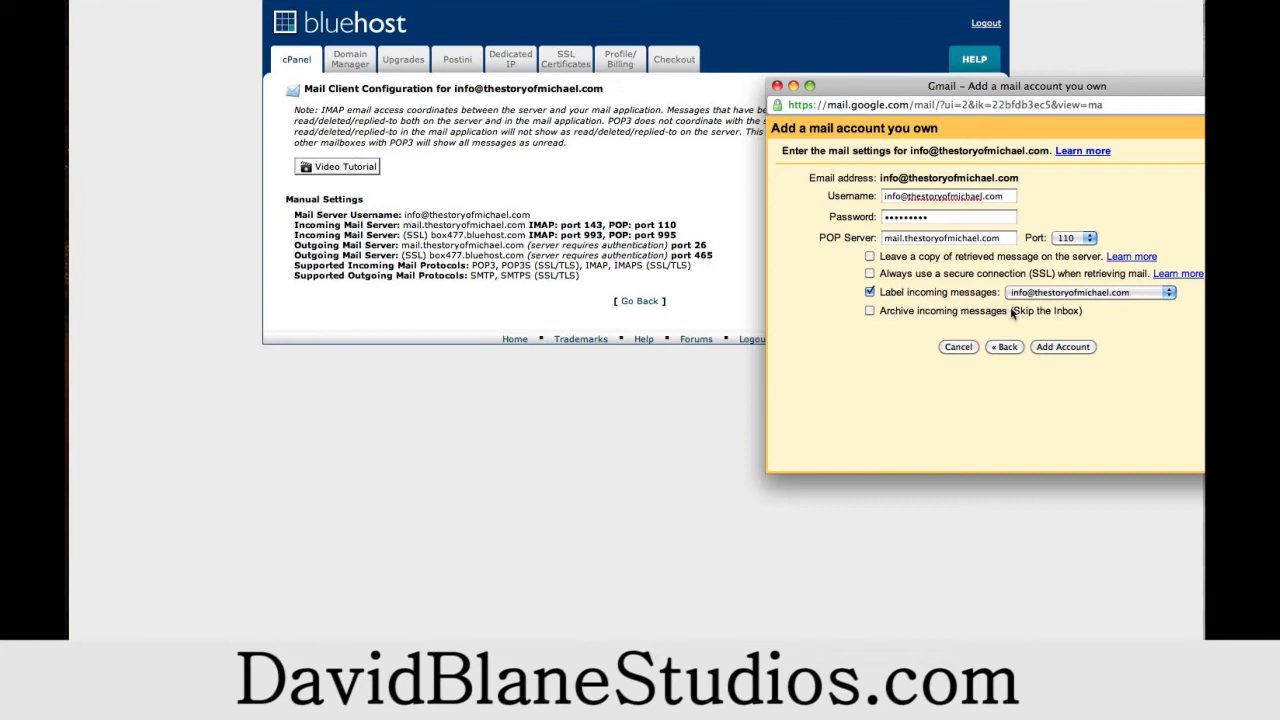
pyautogui.moveTo(1040, 328)
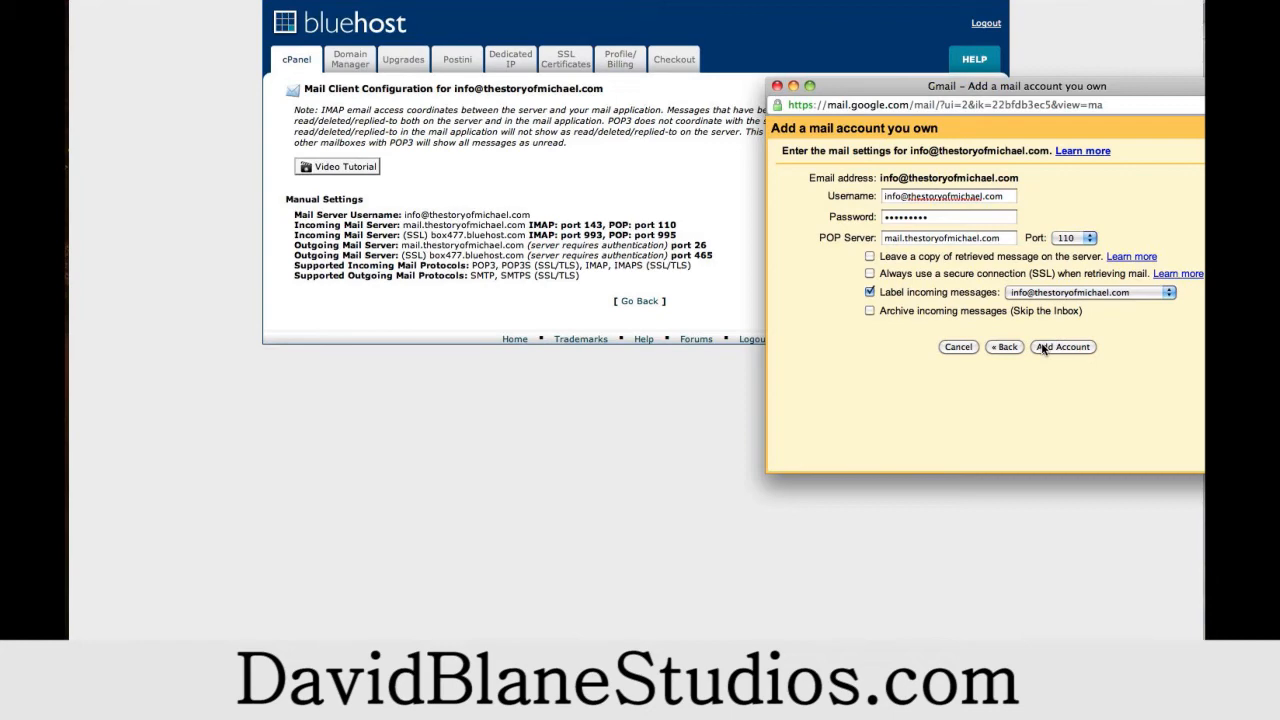
pyautogui.click(1062, 348)
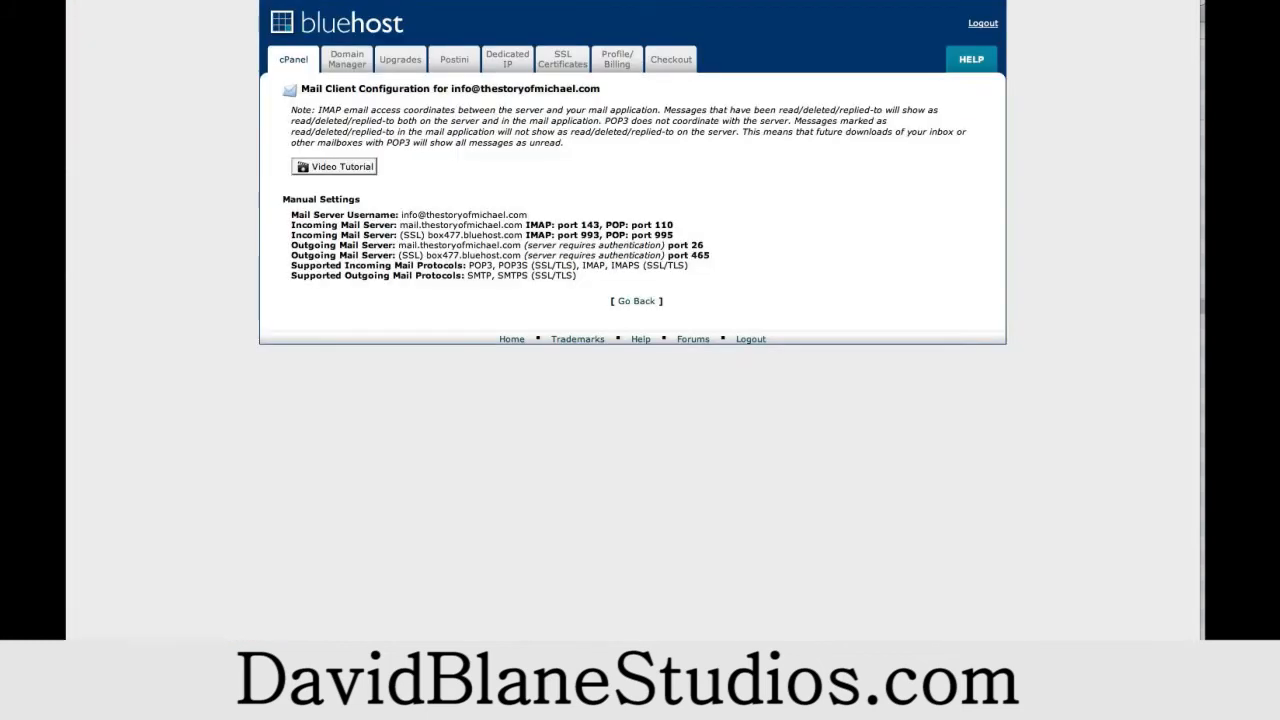
pyautogui.moveTo(510, 184)
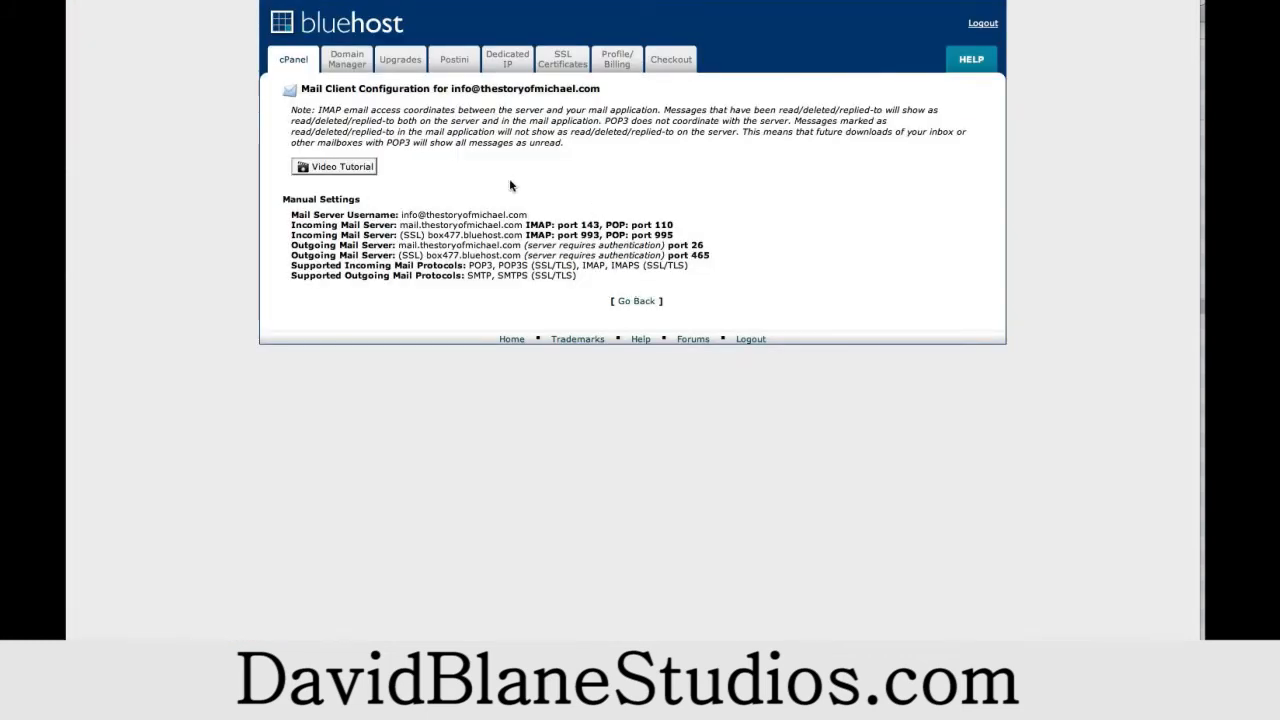
pyautogui.moveTo(636, 300)
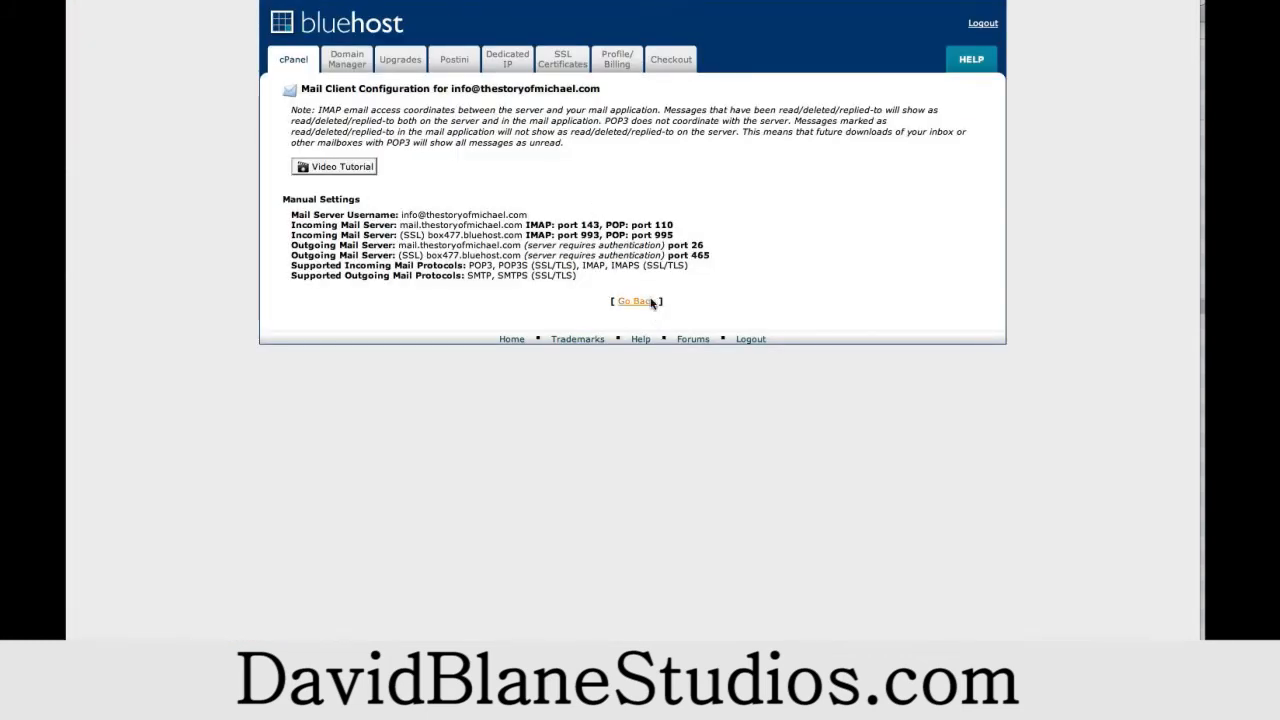
pyautogui.click(634, 300)
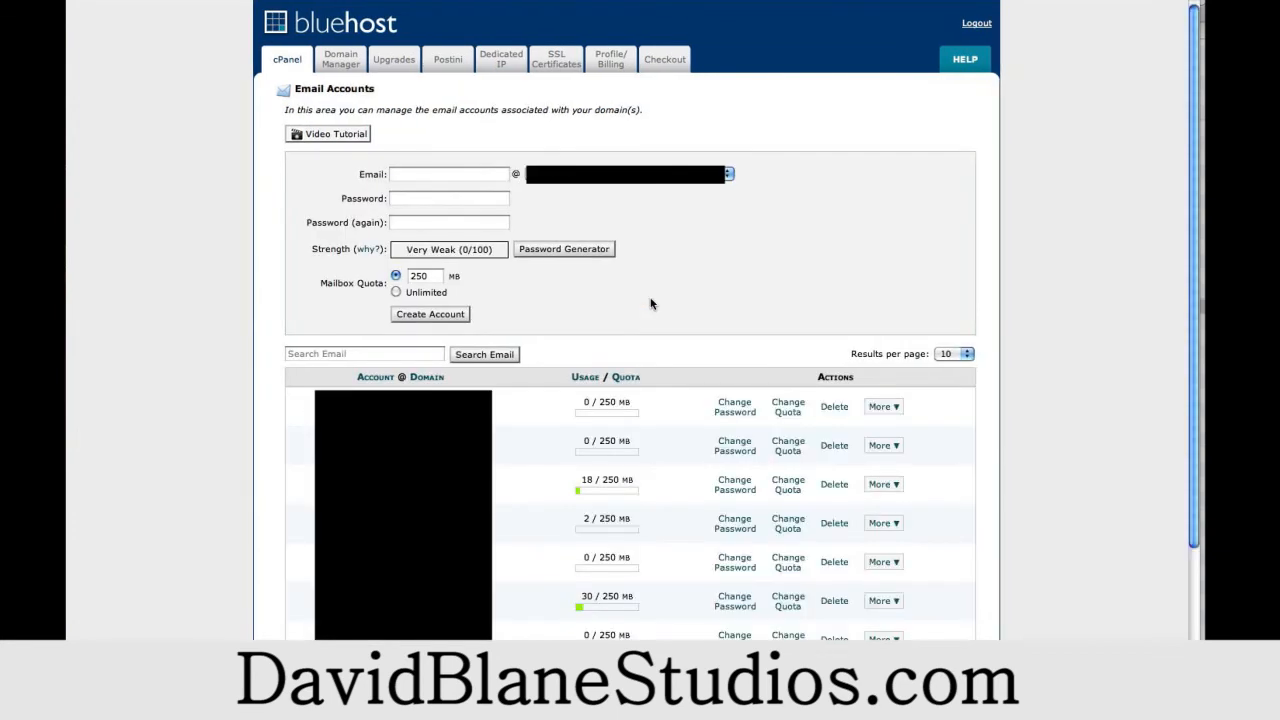
pyautogui.moveTo(1196, 256)
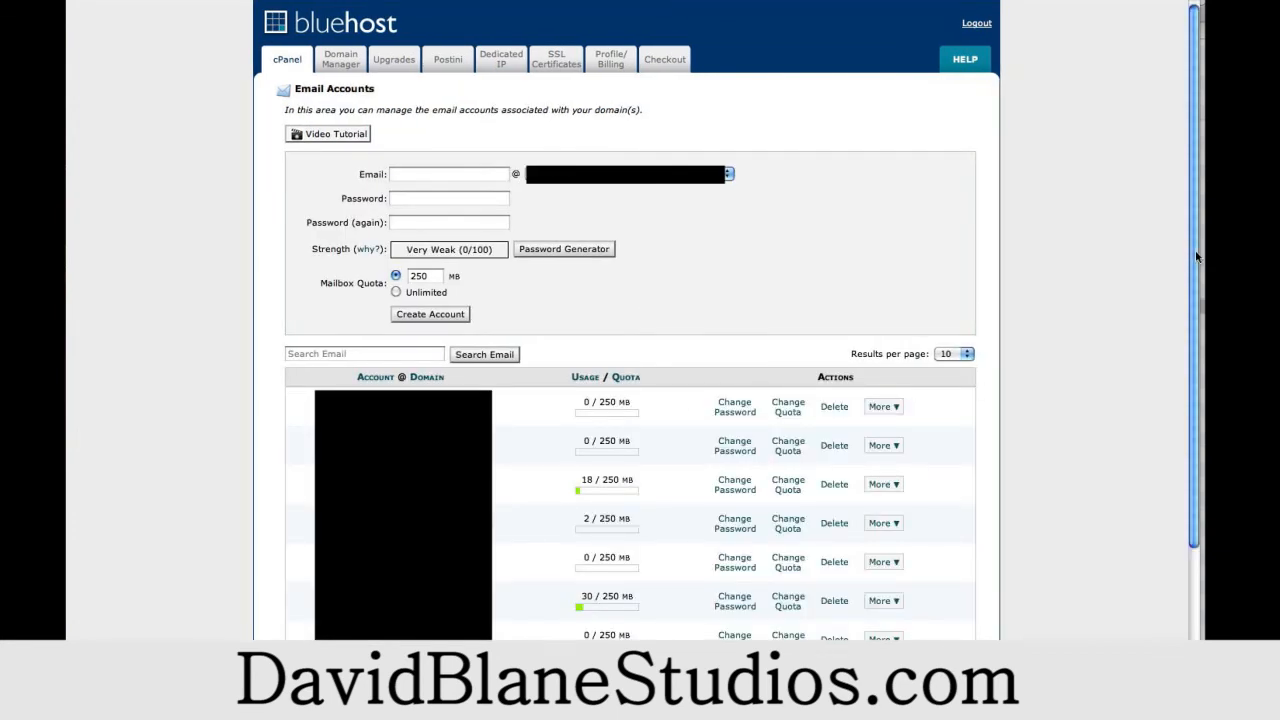
pyautogui.scroll(-3)
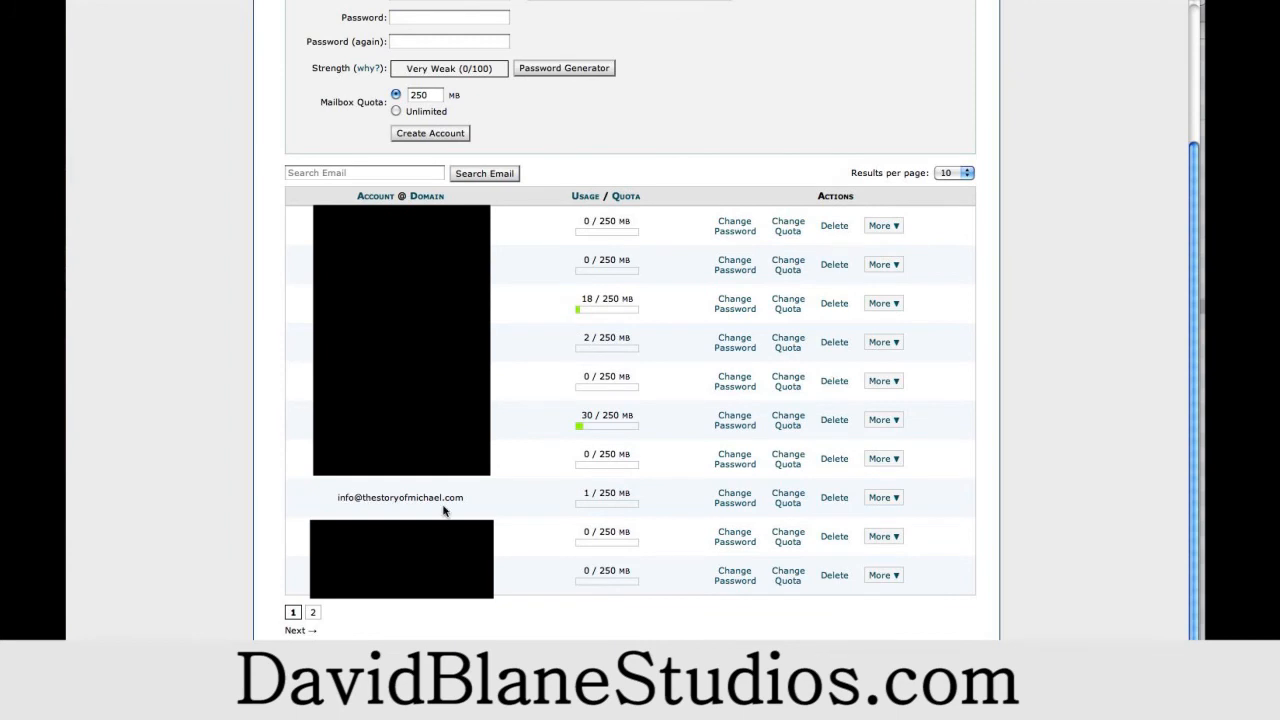
pyautogui.click(882, 496)
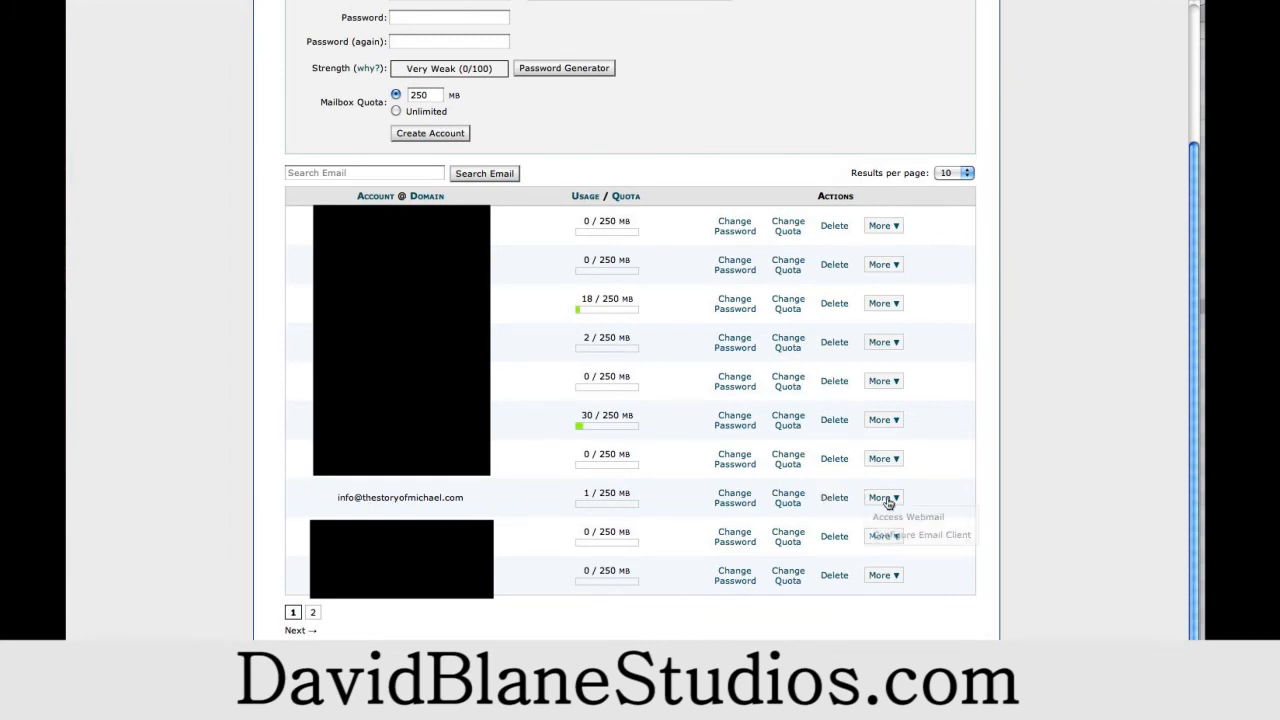
pyautogui.click(908, 516)
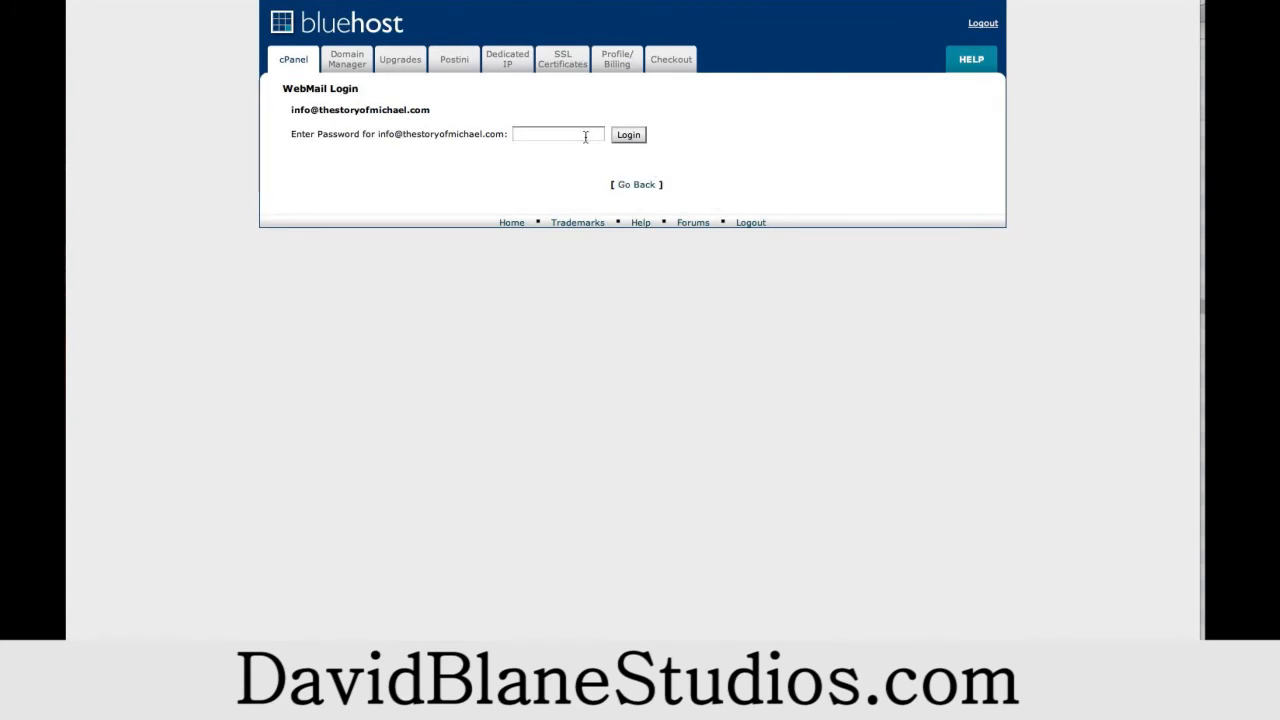
pyautogui.write('••••')
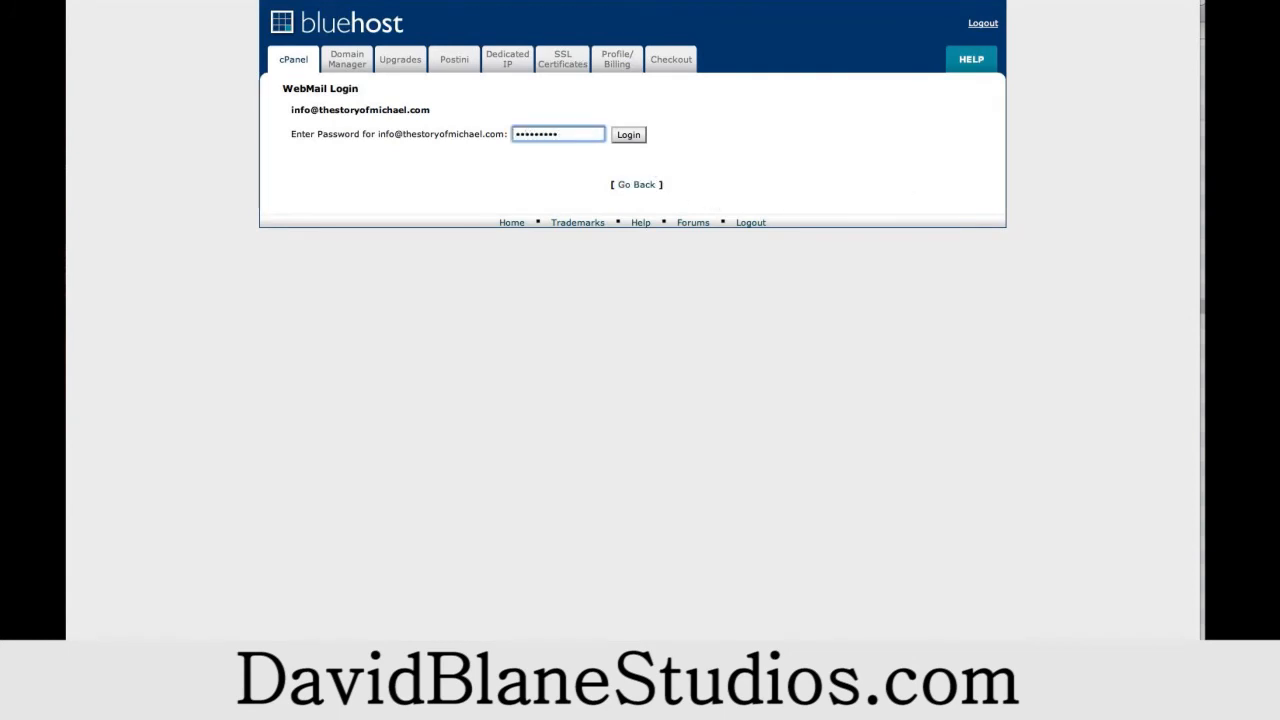
pyautogui.click(628, 134)
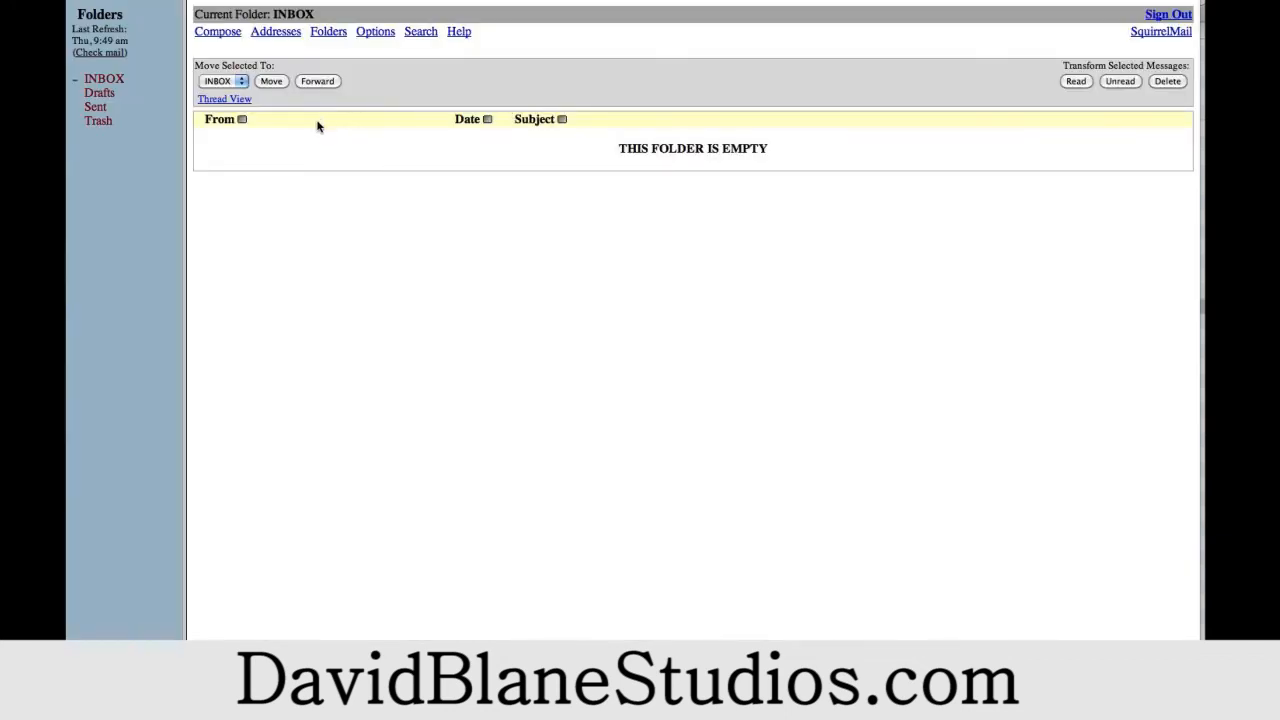
pyautogui.moveTo(148, 98)
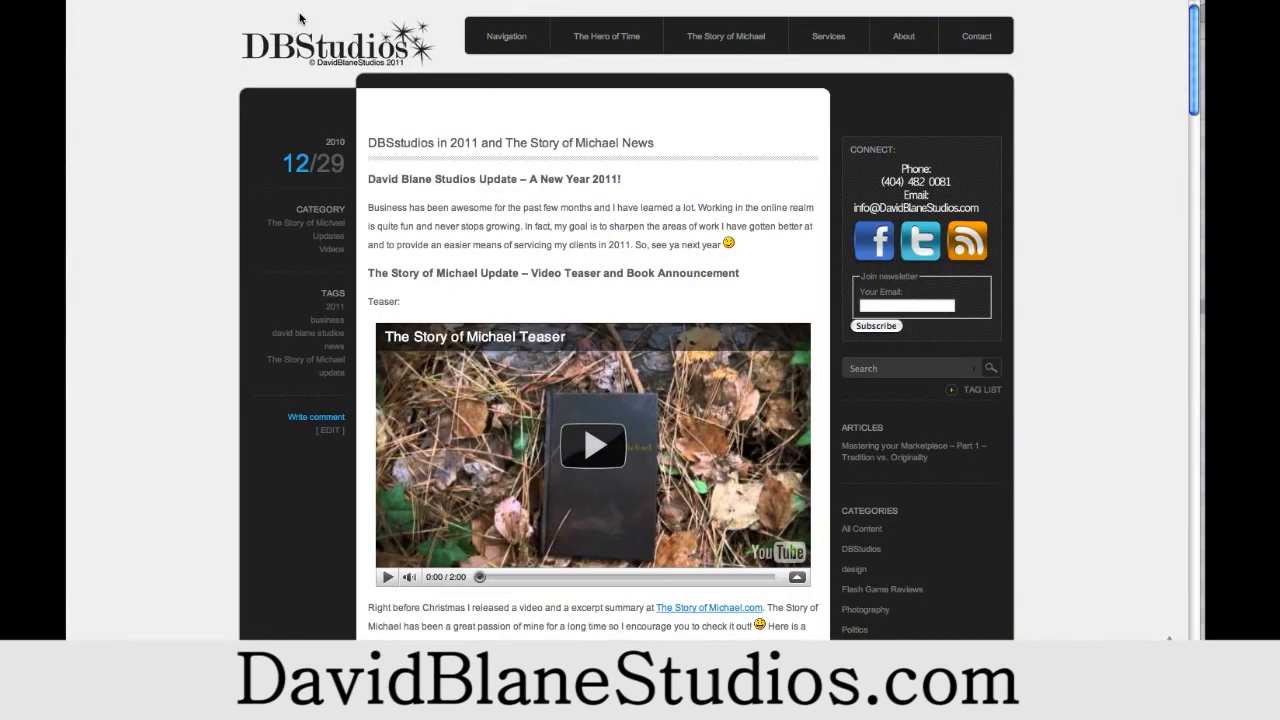
pyautogui.moveTo(274, 114)
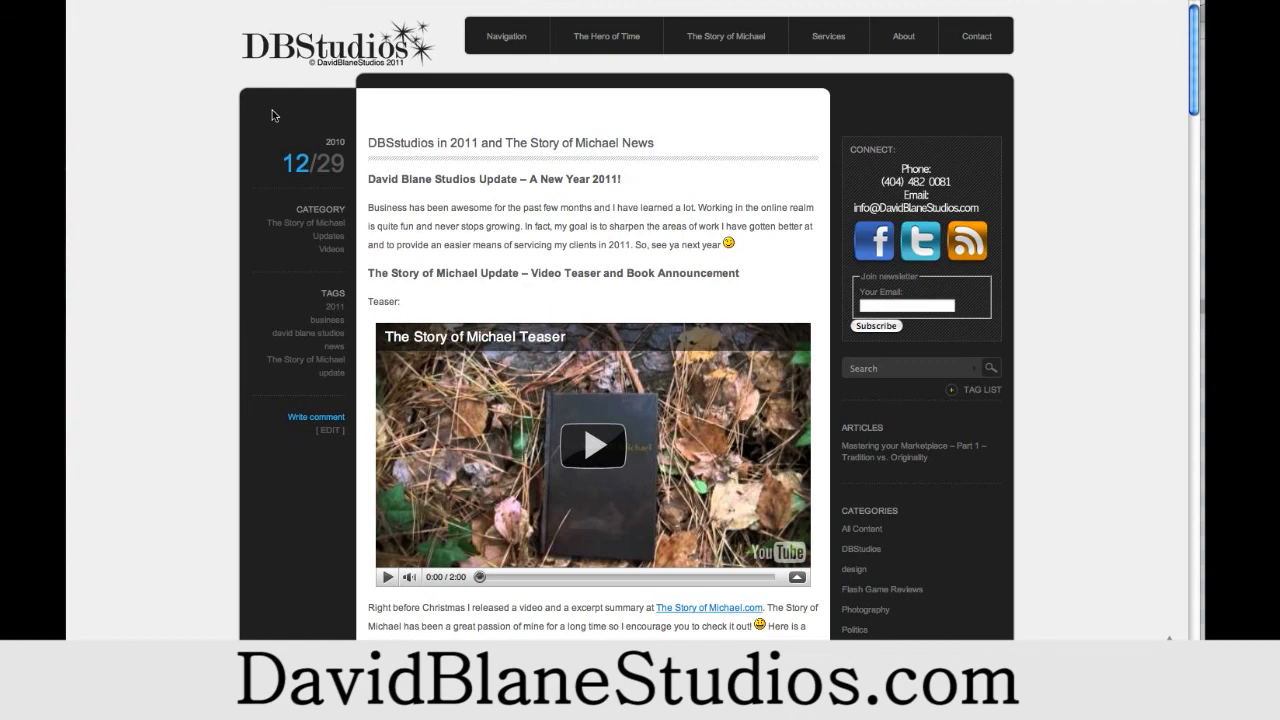
pyautogui.moveTo(1188, 188)
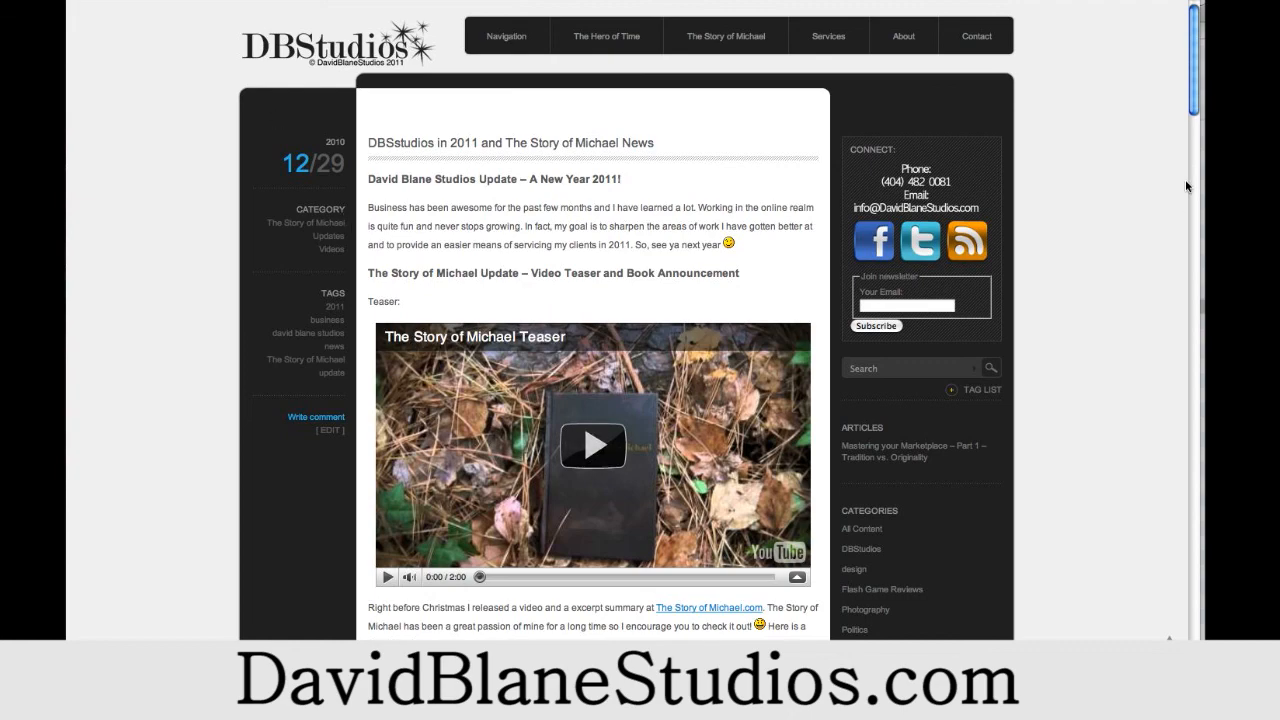
# Step: Scroll down the DBStudios 2011 blog post to the quoted excerpt
pyautogui.scroll(-3)
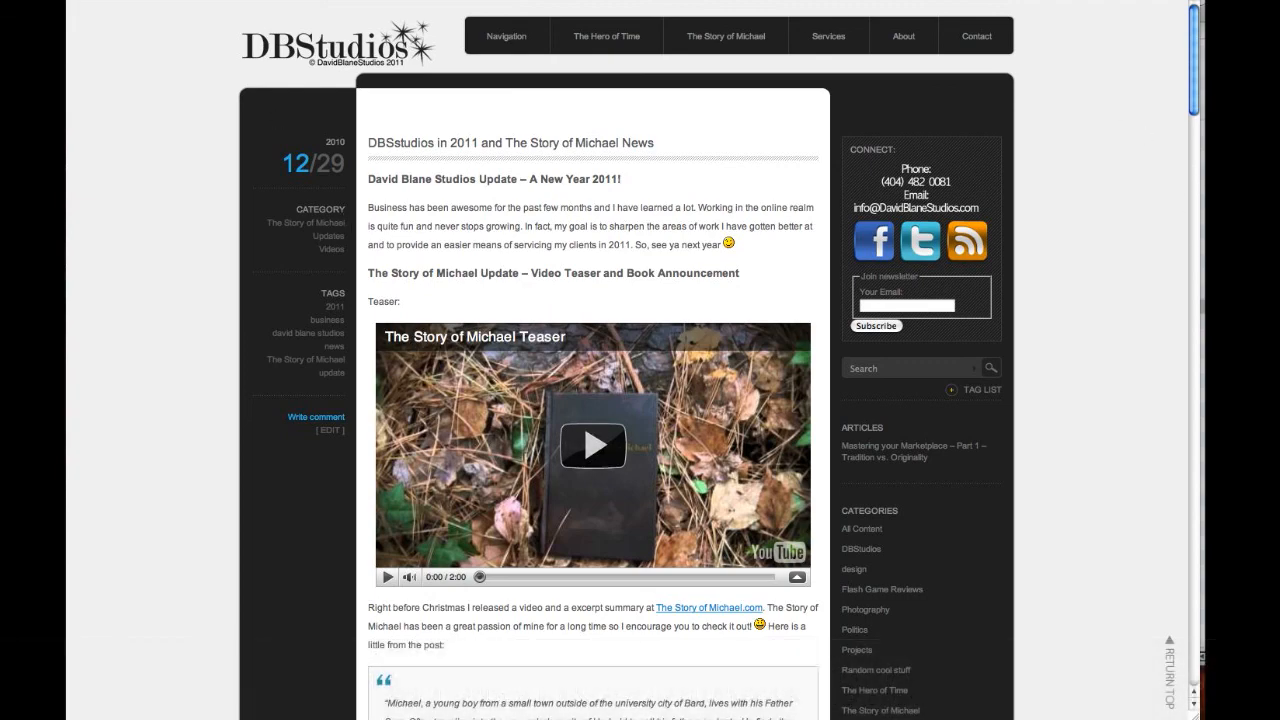